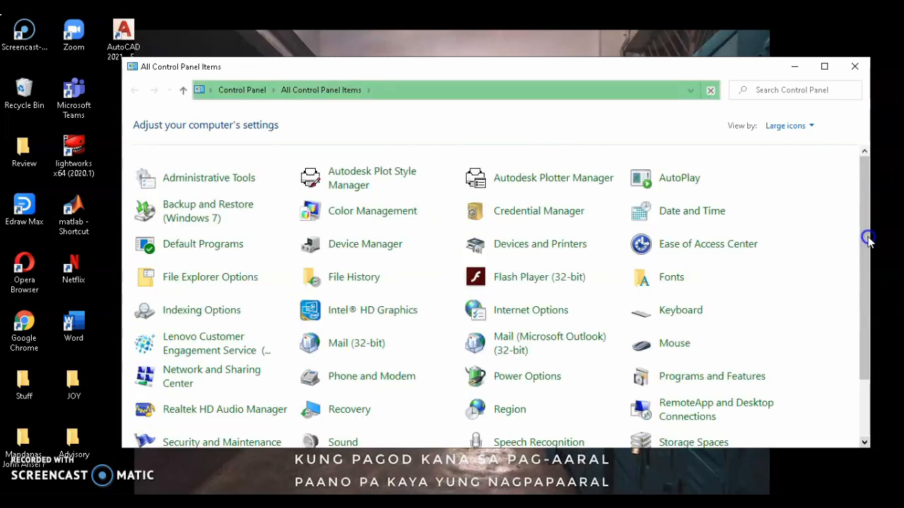
# View the computer's system details in Control Panel (64-bit Windows 10, 4 GB RAM)
pyautogui.scroll(-3)
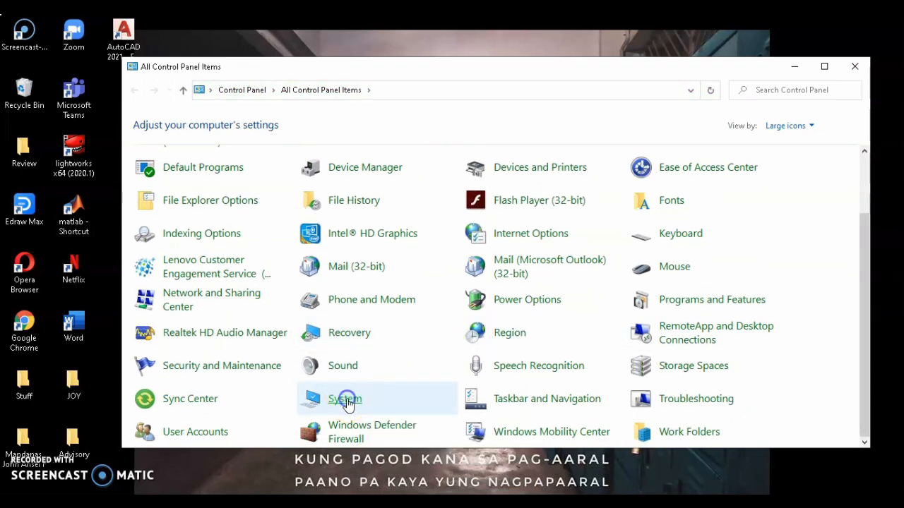
pyautogui.click(345, 398)
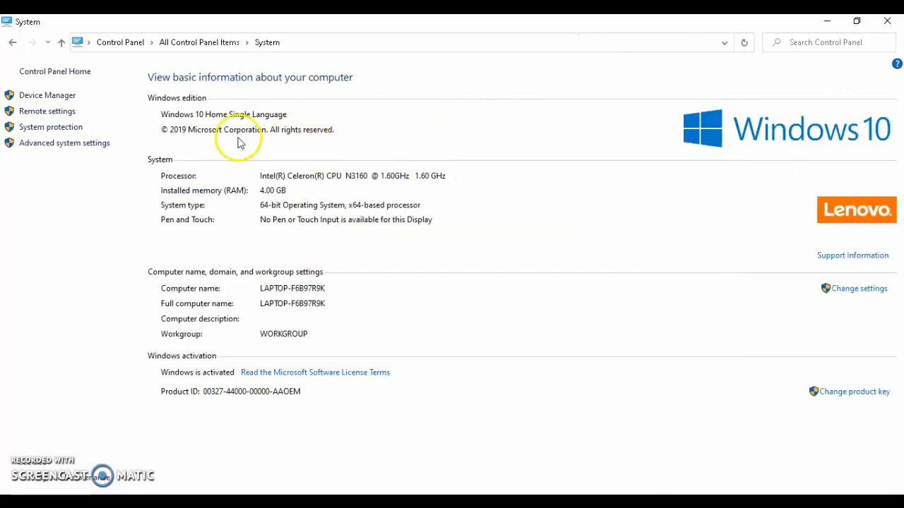
pyautogui.moveTo(276, 215)
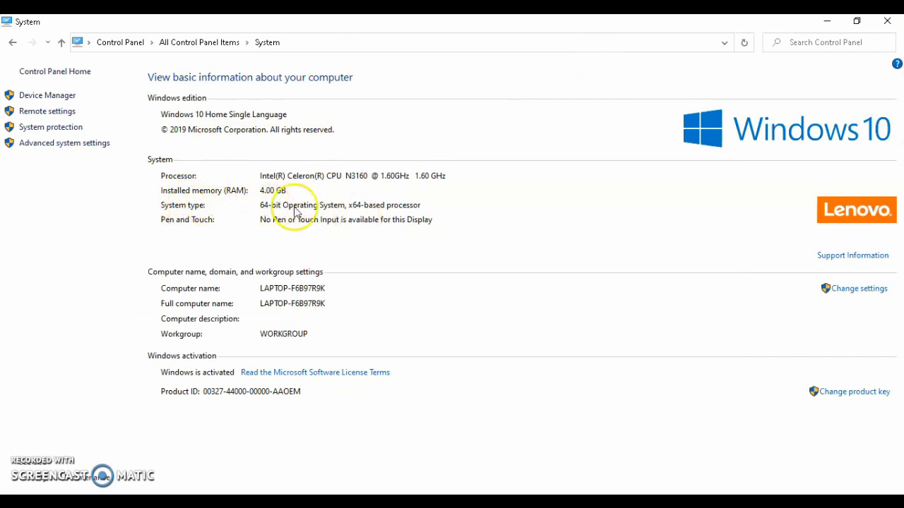
pyautogui.moveTo(375, 214)
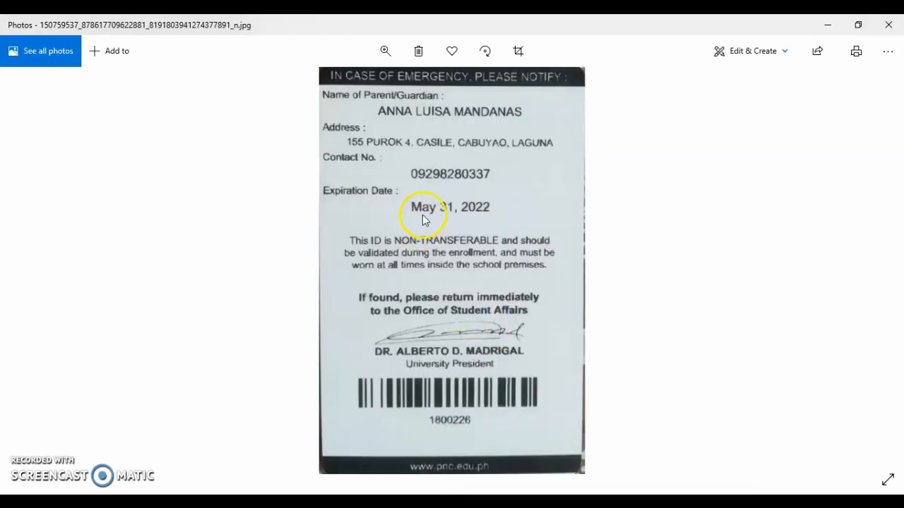
pyautogui.moveTo(576, 292)
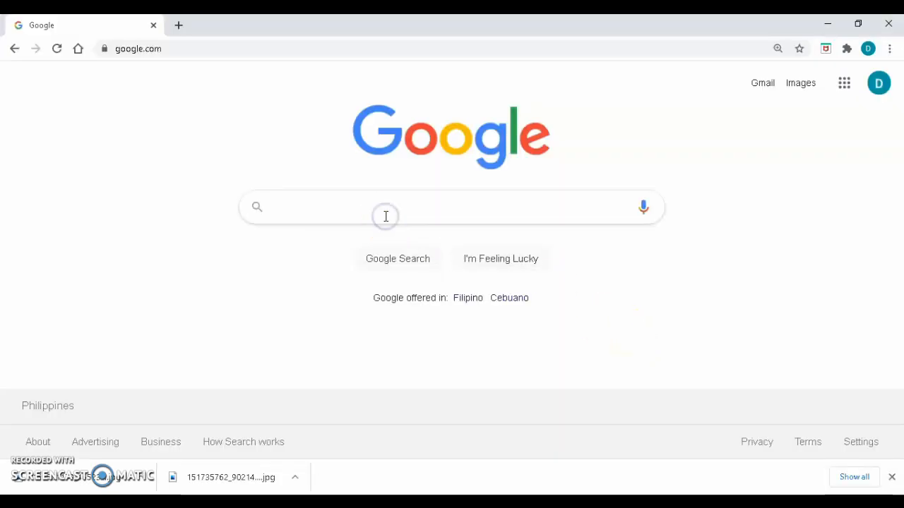
# Search 'autocad student', reach the Autodesk Student Community site and go to its sign-in page
pyautogui.write('autocad student community')
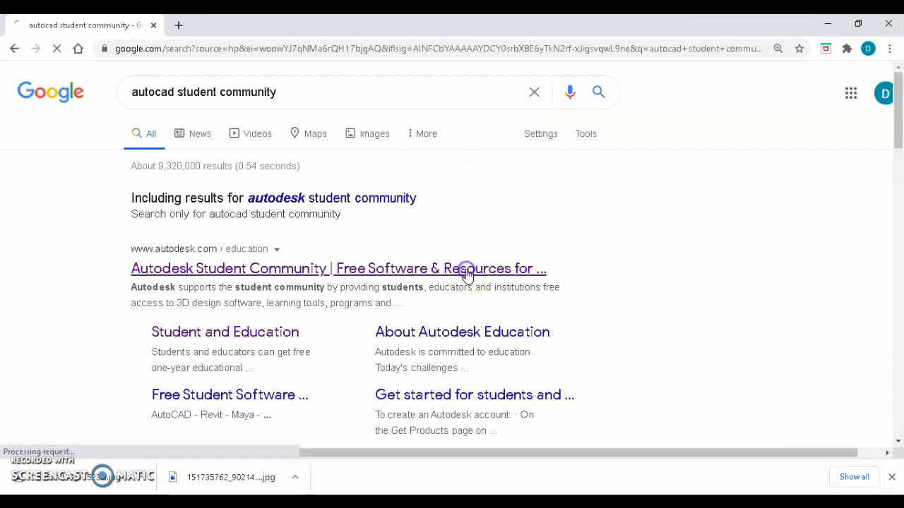
pyautogui.click(339, 268)
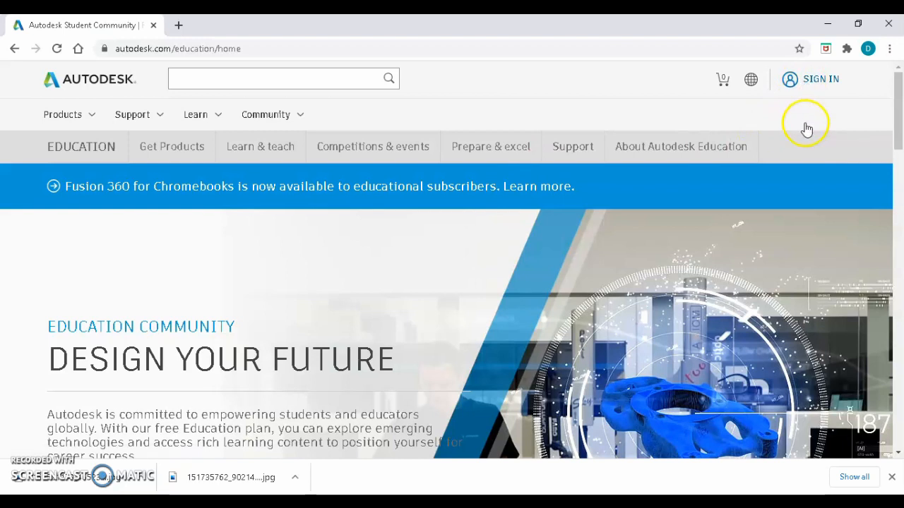
pyautogui.click(819, 79)
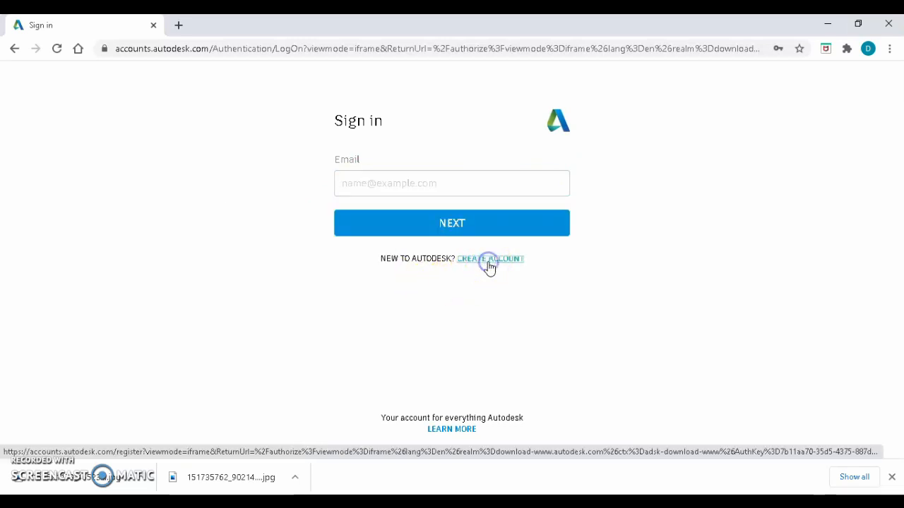
pyautogui.click(490, 258)
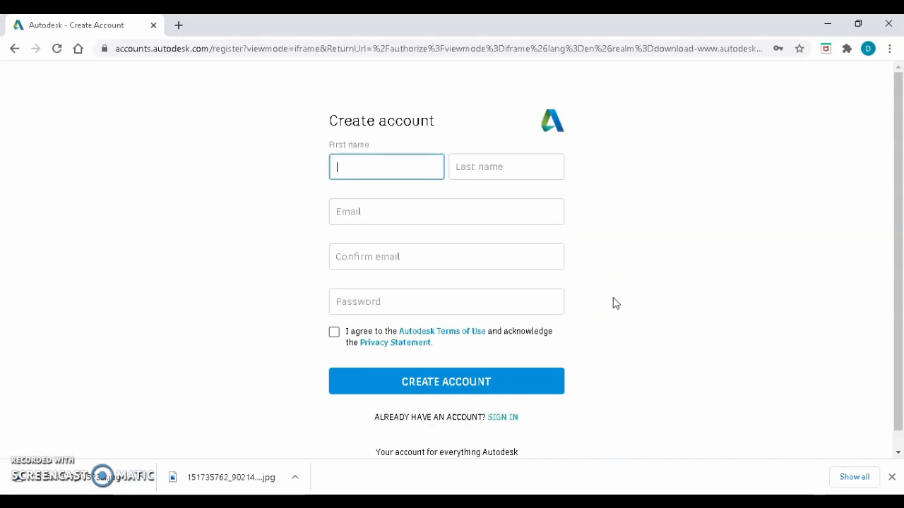
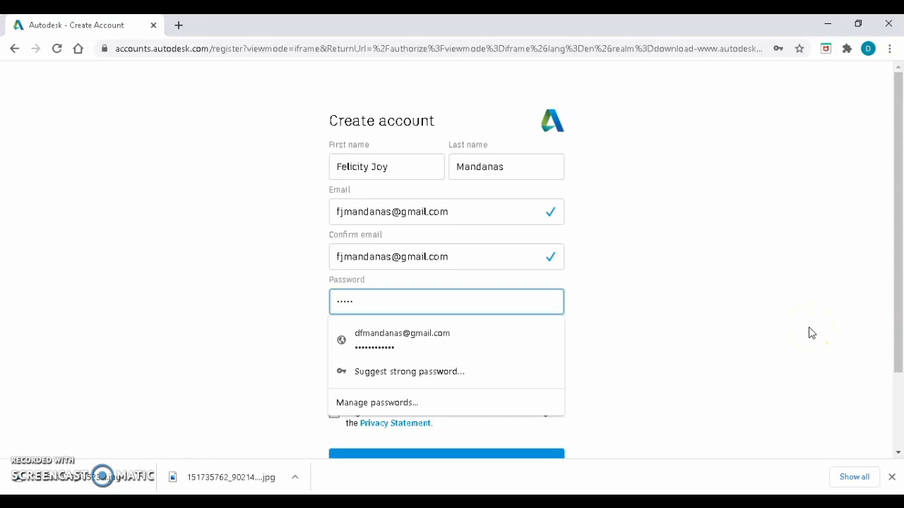
pyautogui.click(333, 332)
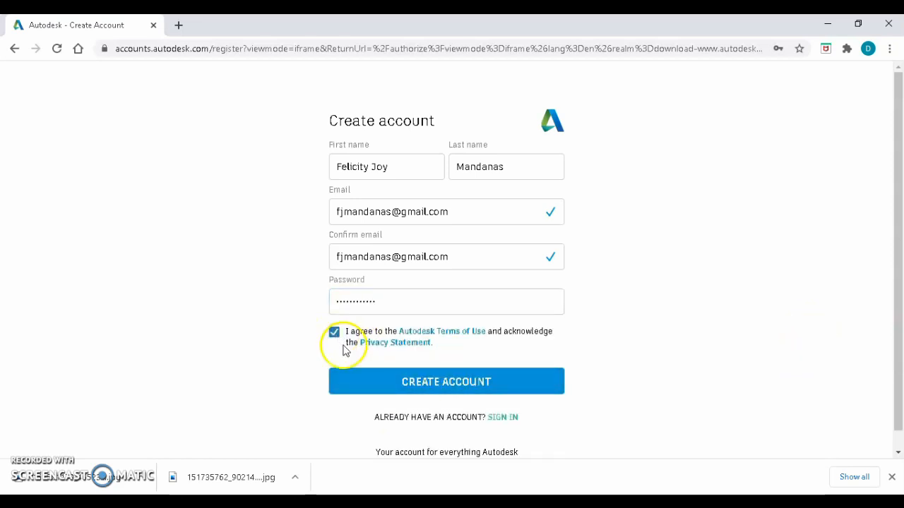
pyautogui.click(446, 381)
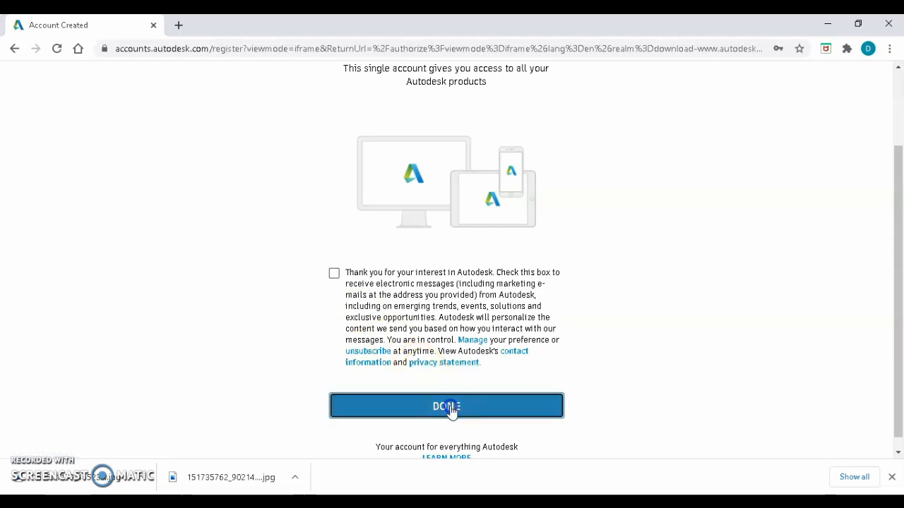
pyautogui.click(446, 406)
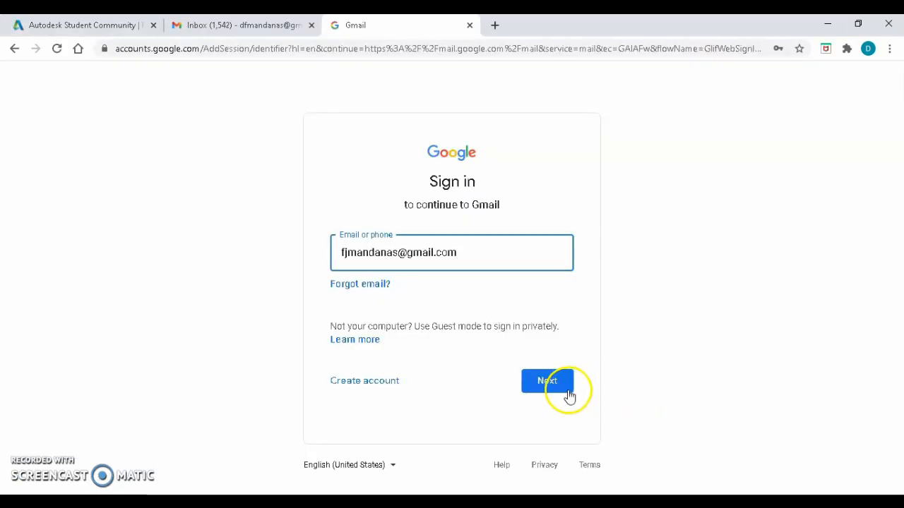
# Sign in to Gmail and verify the Autodesk account from its confirmation email
pyautogui.click(548, 382)
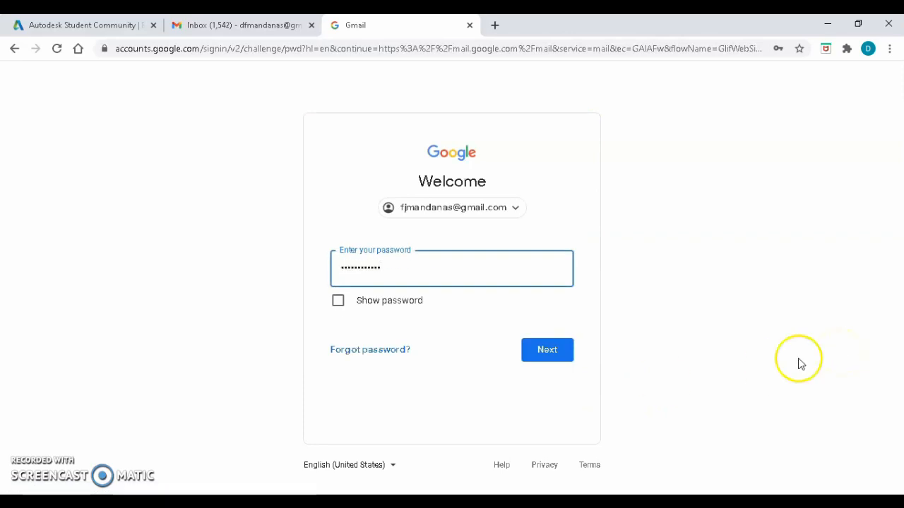
pyautogui.click(548, 350)
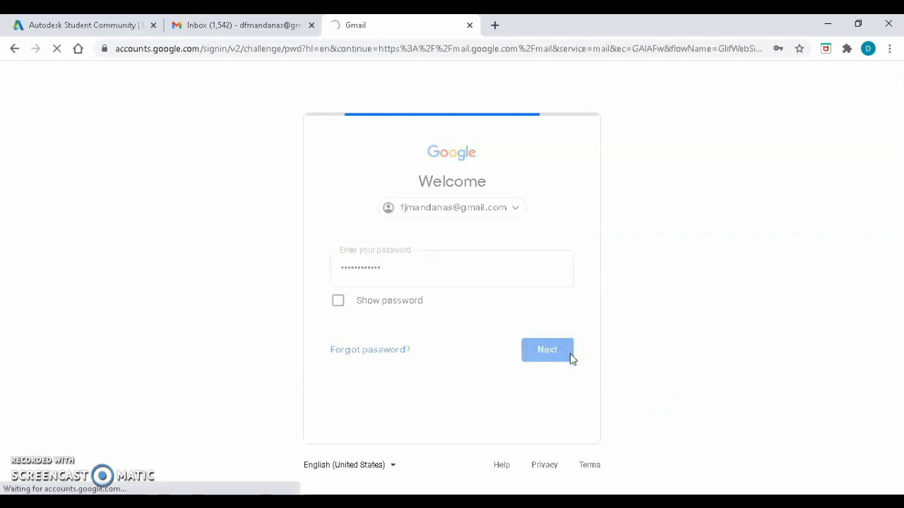
pyautogui.click(548, 350)
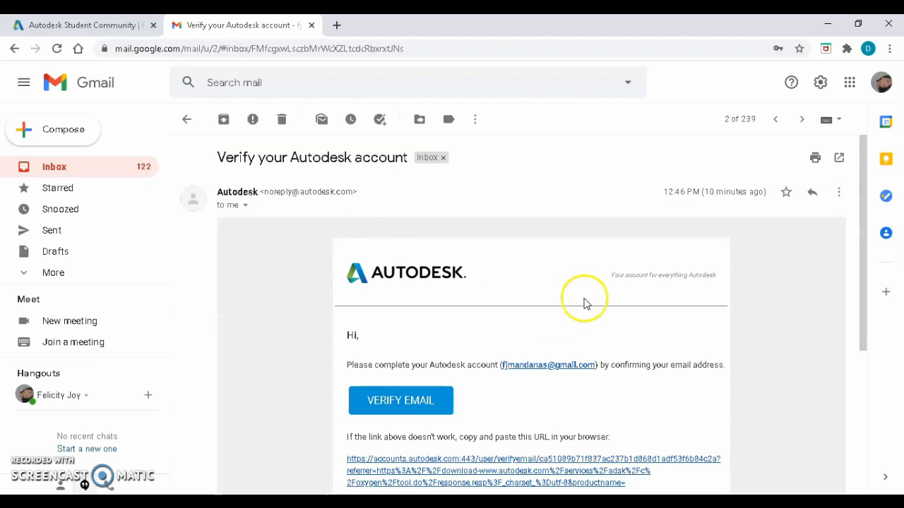
pyautogui.scroll(-3)
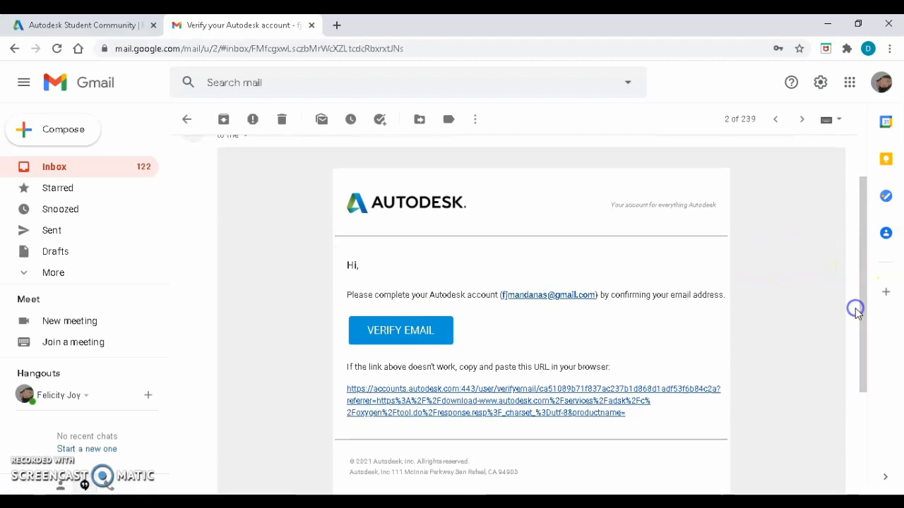
pyautogui.click(401, 330)
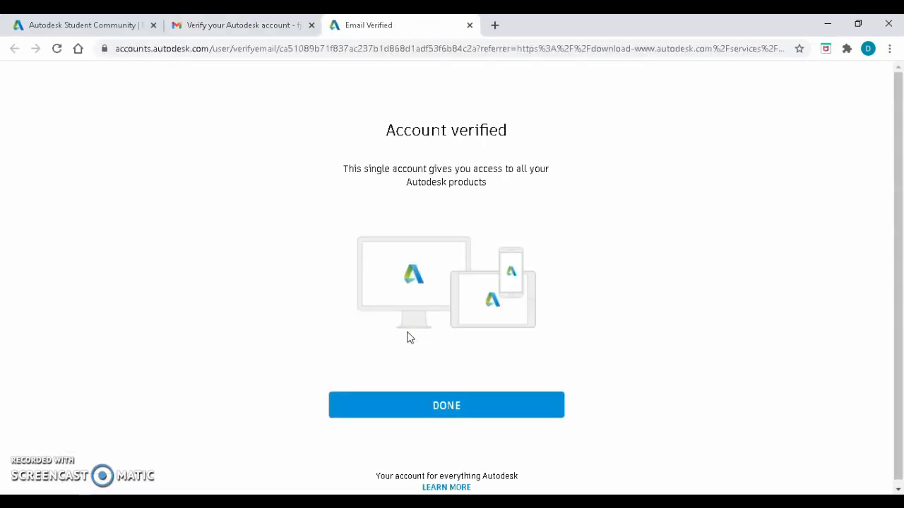
pyautogui.click(446, 404)
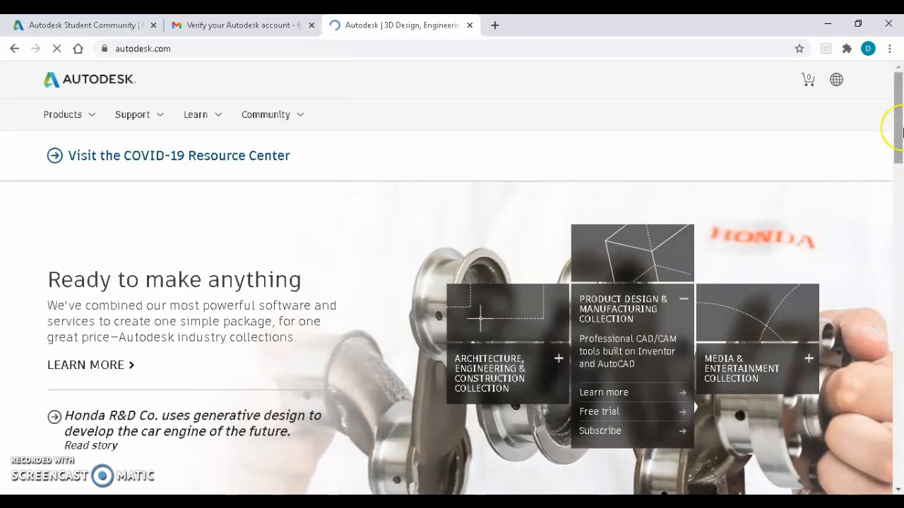
# From the Autodesk Education home page follow Get Products and choose to sign in
pyautogui.scroll(-3)
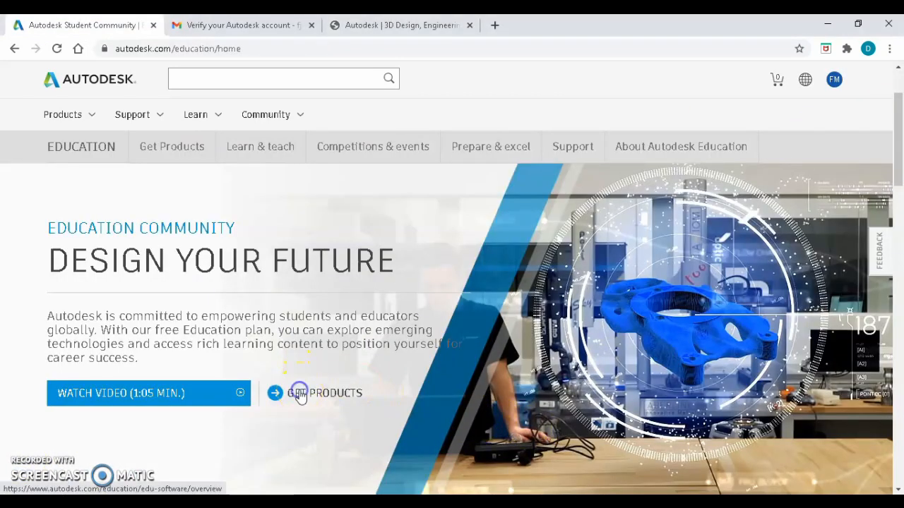
pyautogui.click(325, 392)
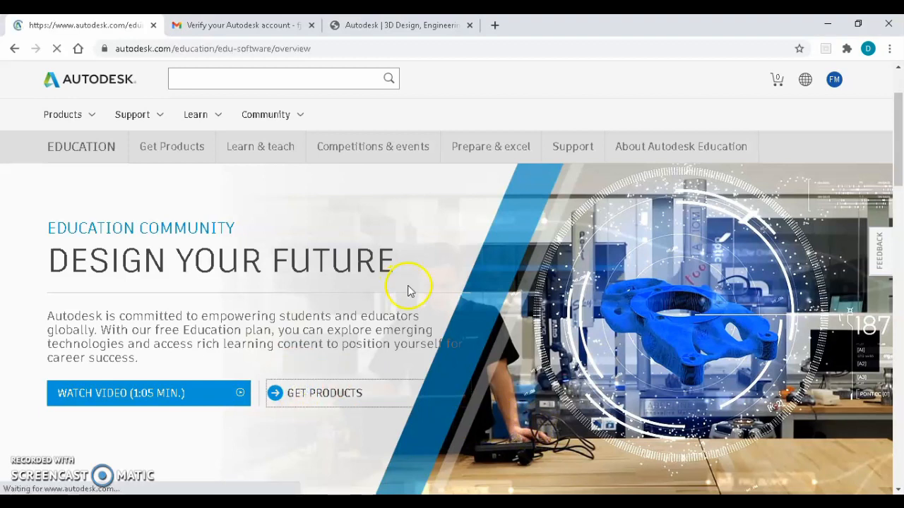
pyautogui.click(172, 145)
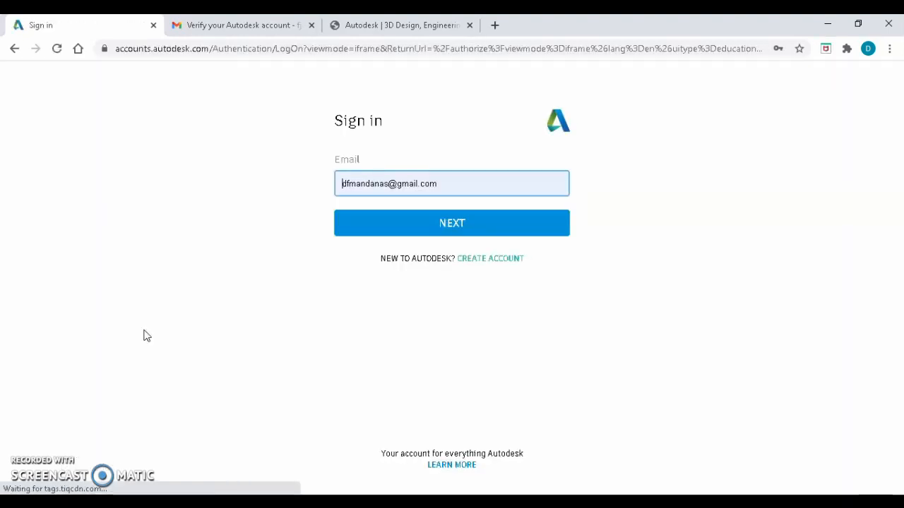
# Sign in to the Autodesk account with the student email and password, reaching the Education profile form
pyautogui.write('fl')
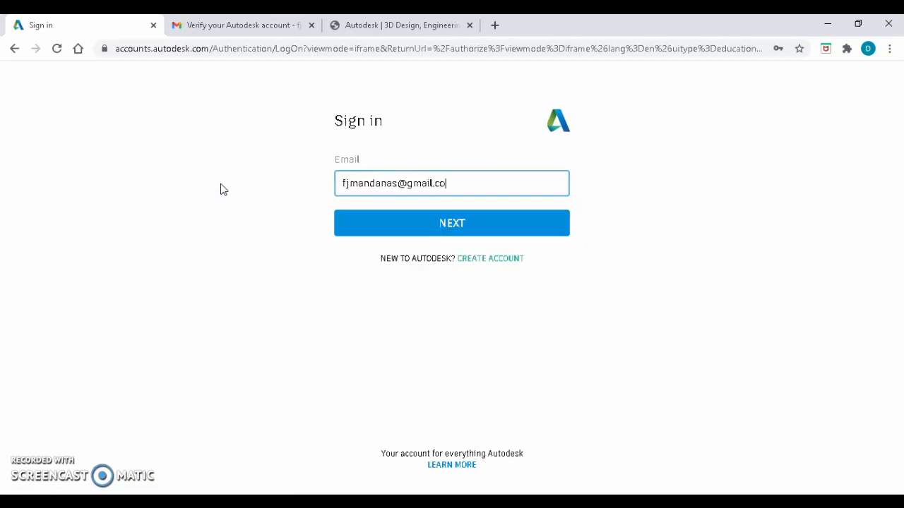
pyautogui.click(452, 223)
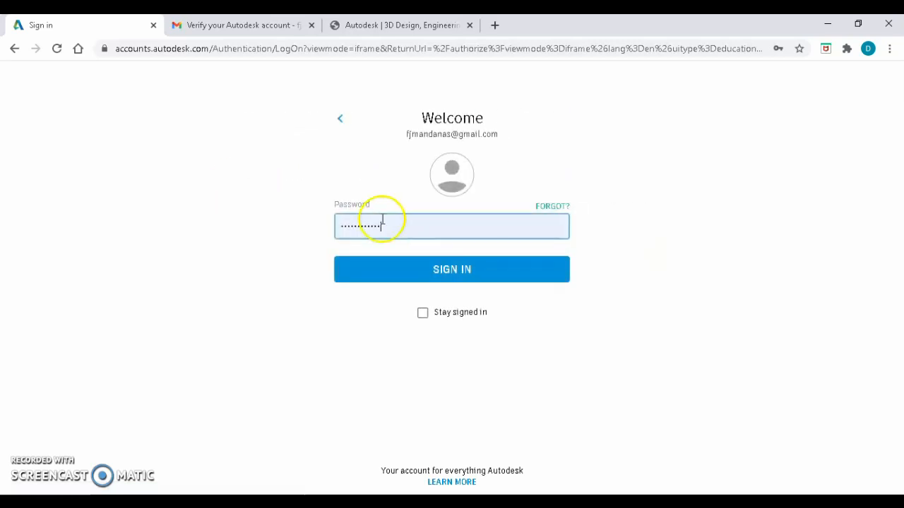
pyautogui.click(452, 226)
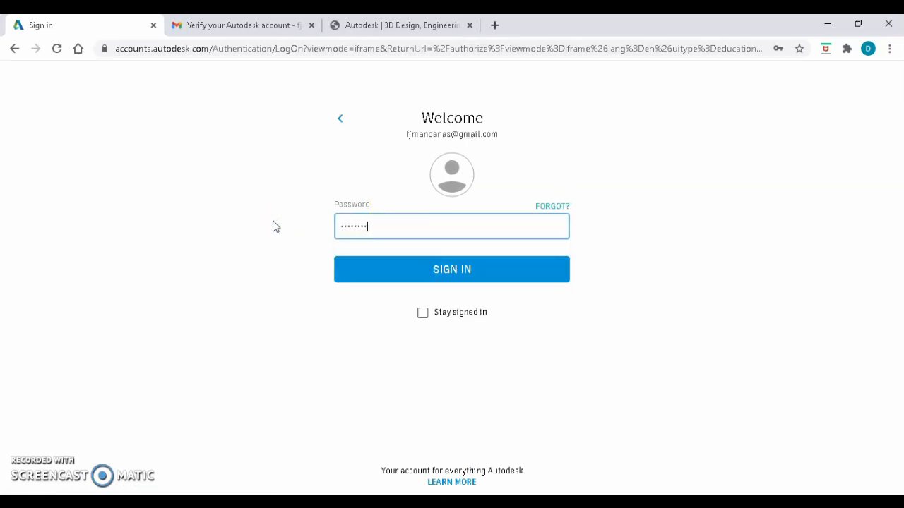
pyautogui.click(452, 269)
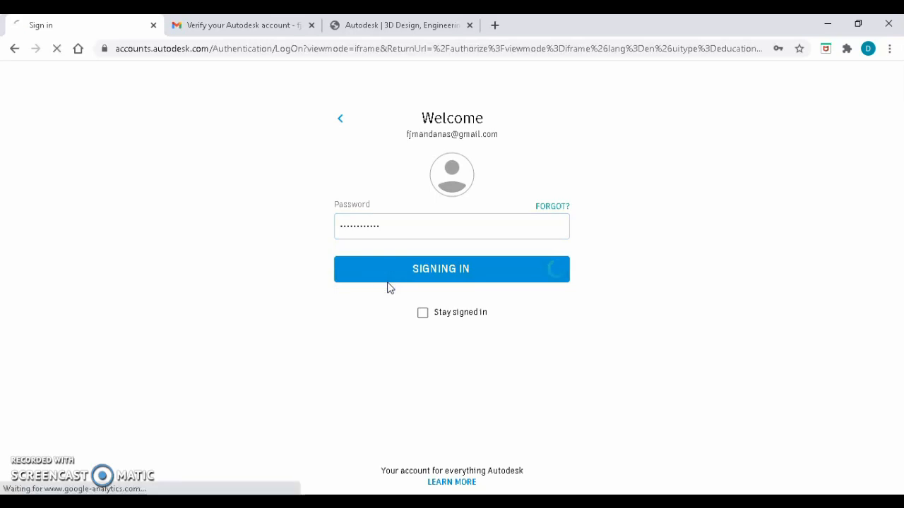
pyautogui.click(452, 268)
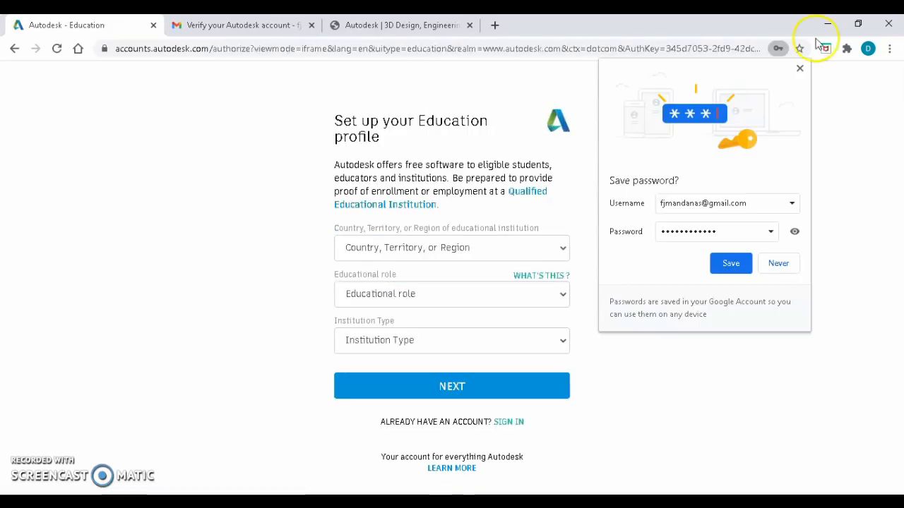
# Fill the profile with Philippines, Student, High School/Secondary and a June 13 birth date, then continue
pyautogui.click(452, 247)
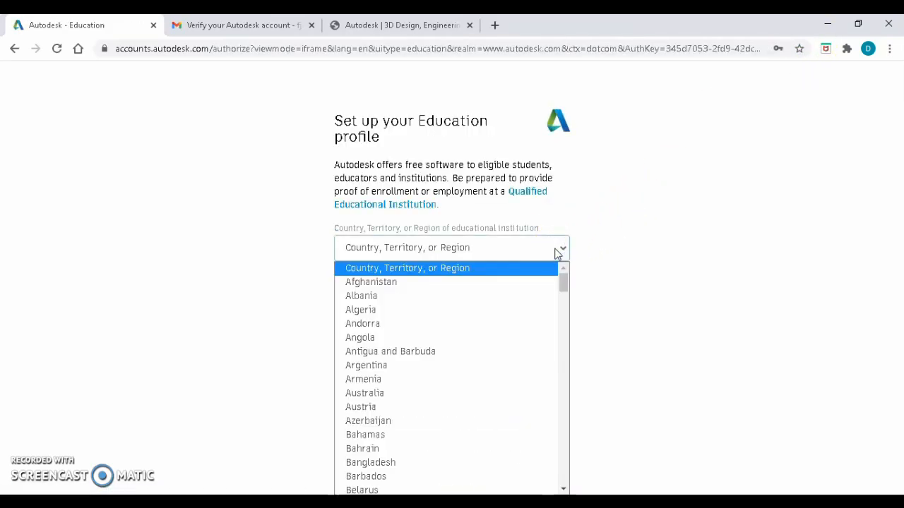
pyautogui.scroll(-3)
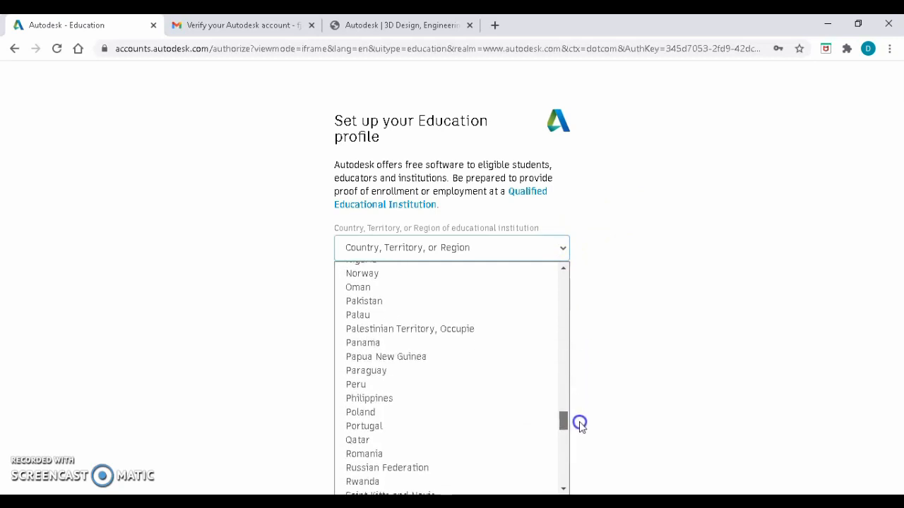
pyautogui.click(370, 399)
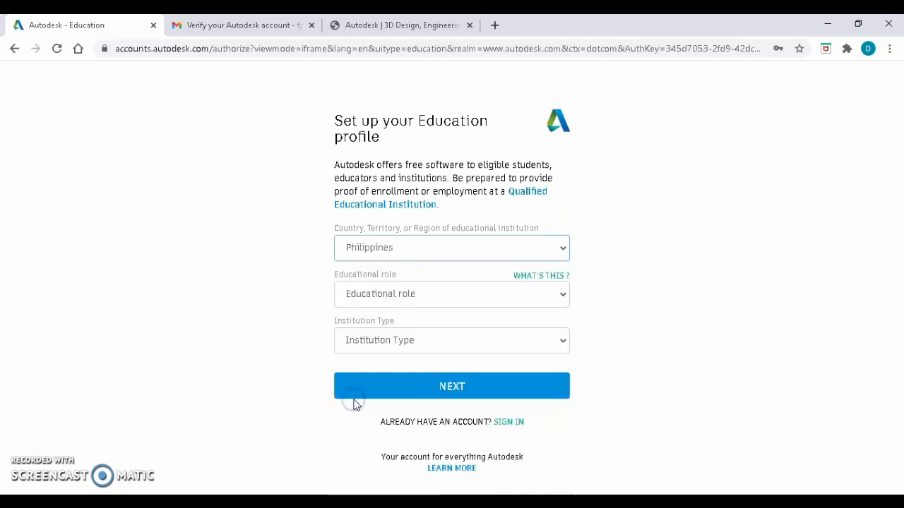
pyautogui.click(452, 294)
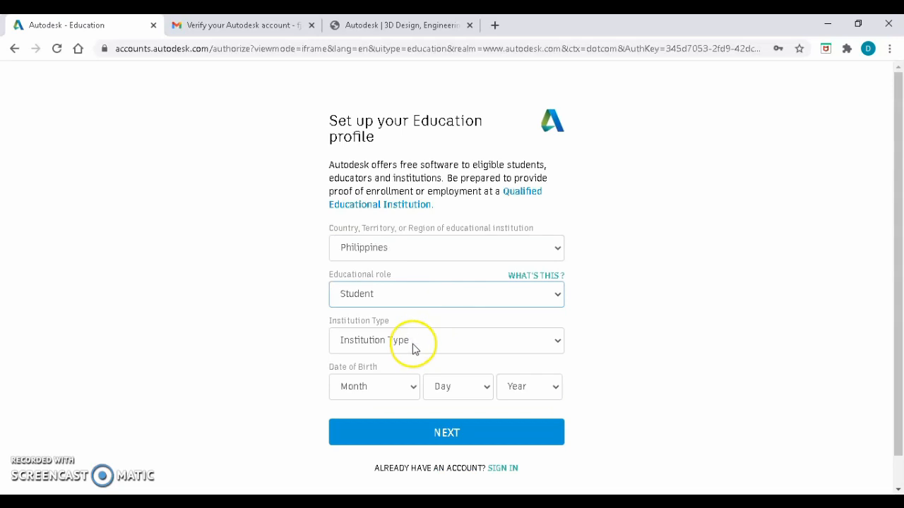
pyautogui.click(447, 341)
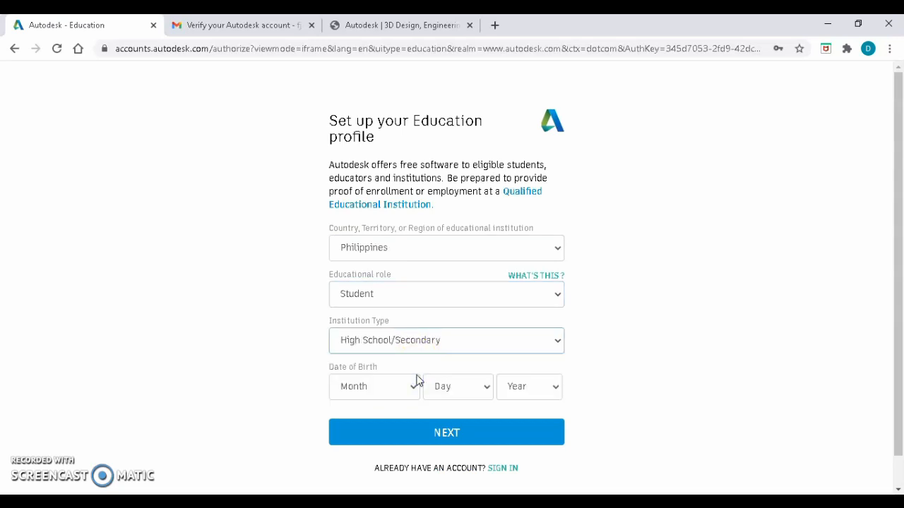
pyautogui.click(375, 387)
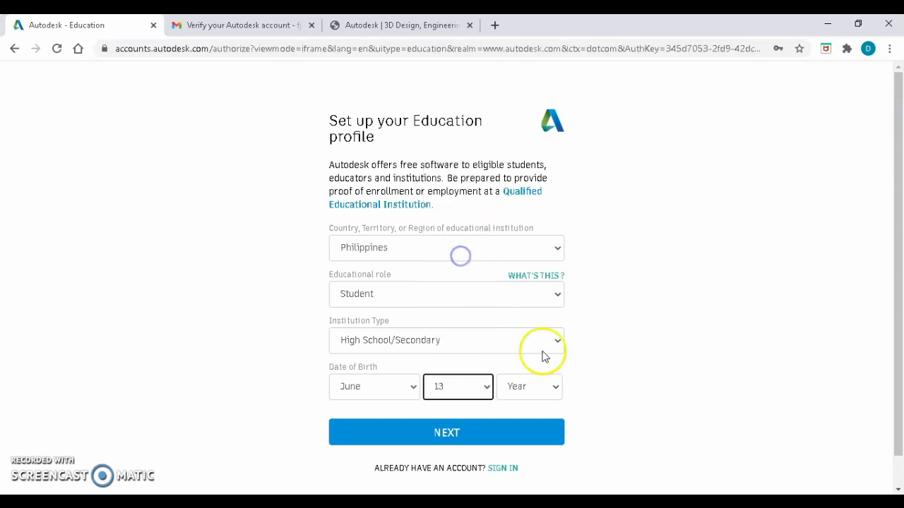
pyautogui.click(528, 387)
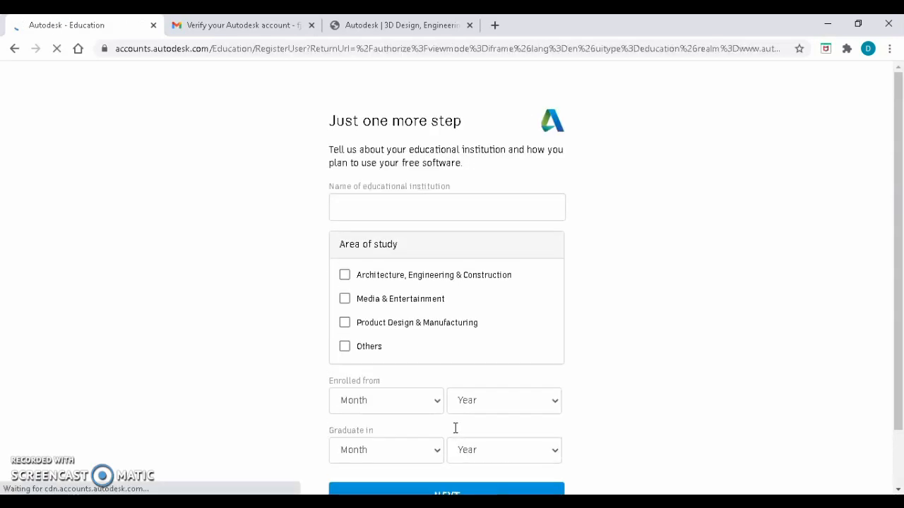
# Enter Pamantasan Ng Cabuyao as institution and Architecture, Engineering & Construction as study area
pyautogui.write('Pamantasan ng Cabuyao')
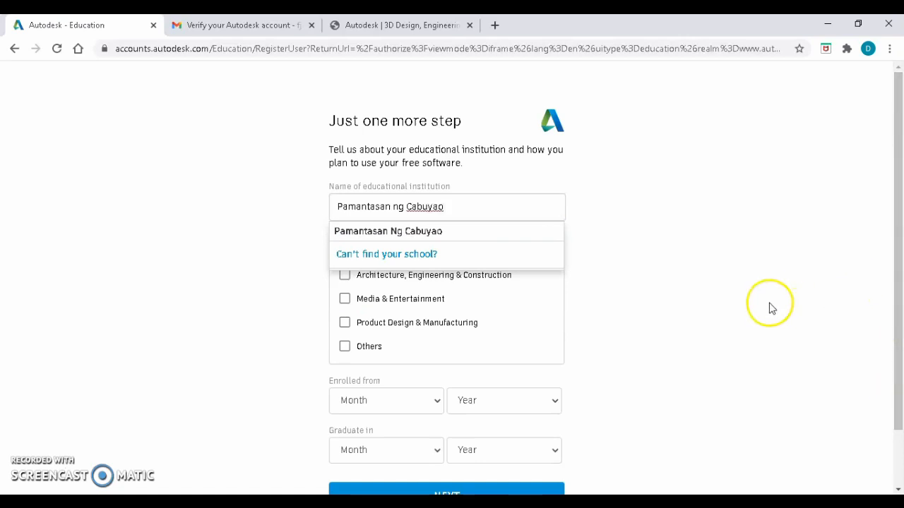
pyautogui.click(387, 232)
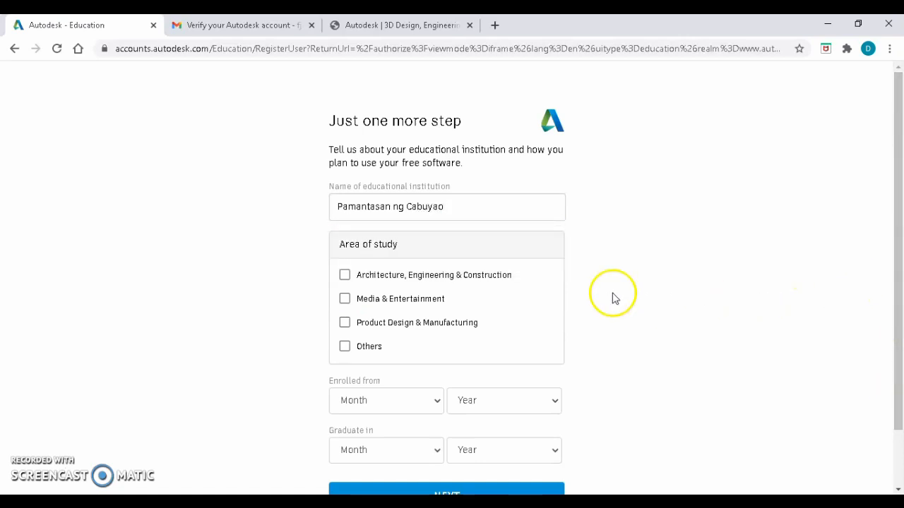
pyautogui.click(345, 274)
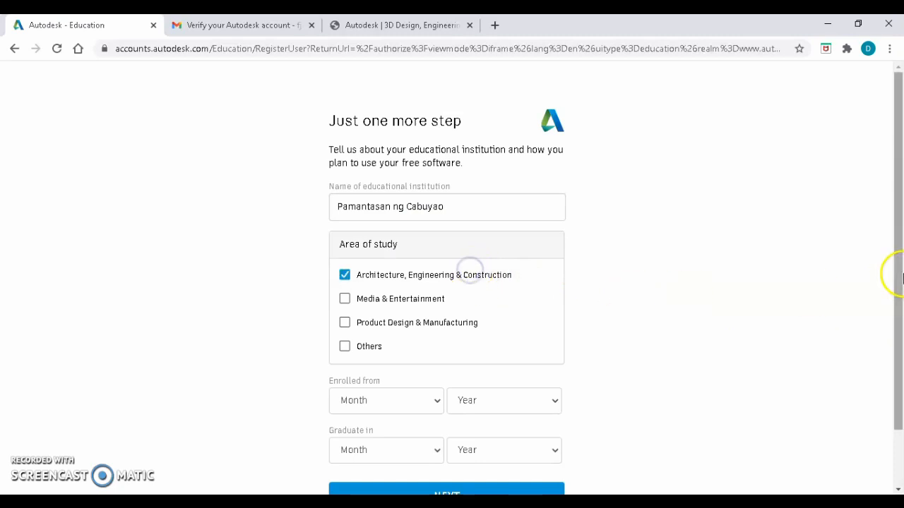
pyautogui.scroll(-3)
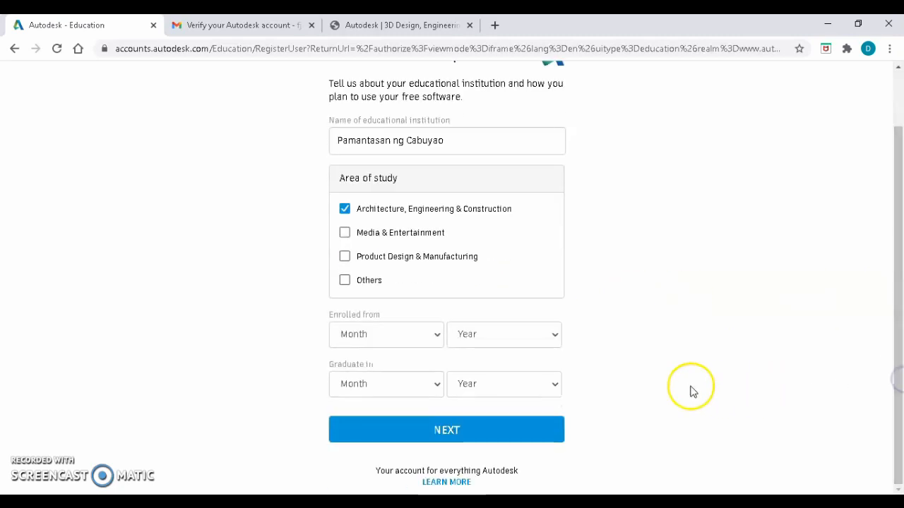
pyautogui.moveTo(436, 344)
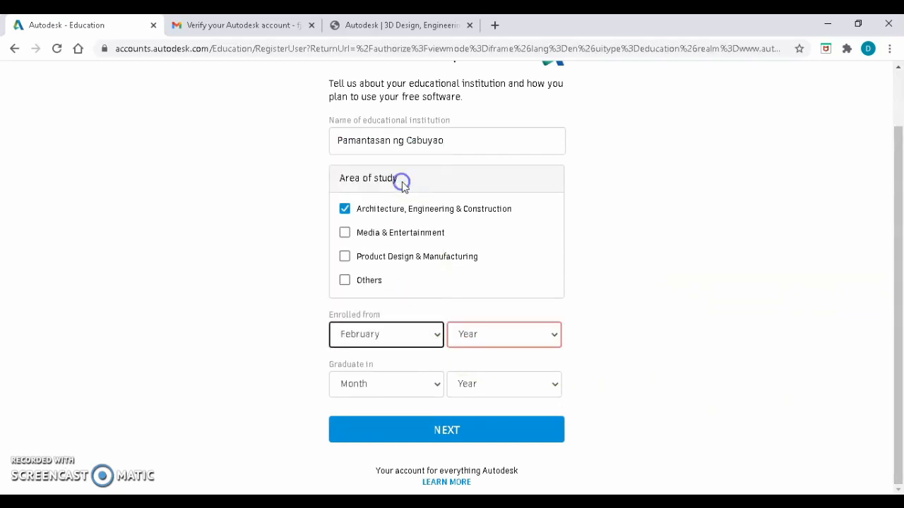
# Set February 2021–May 2022 enrolment, submit the study details and confirm the profile
pyautogui.click(503, 334)
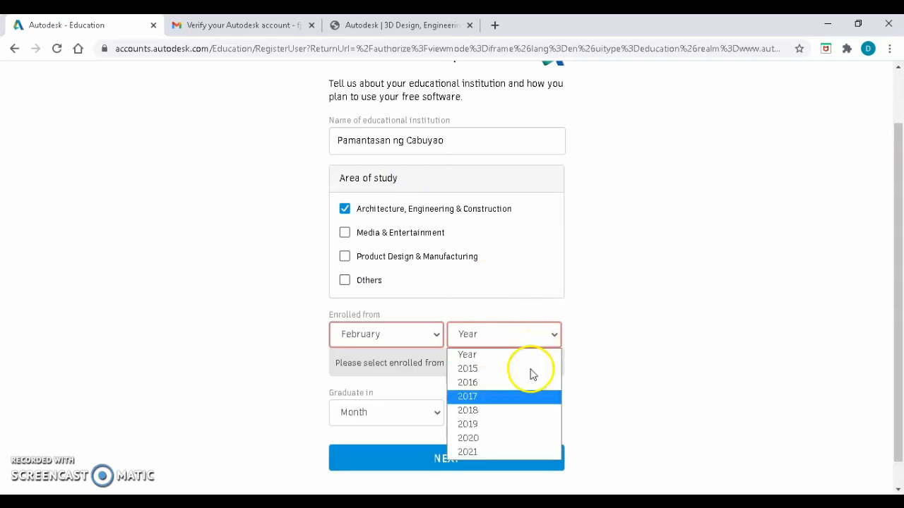
pyautogui.moveTo(506, 455)
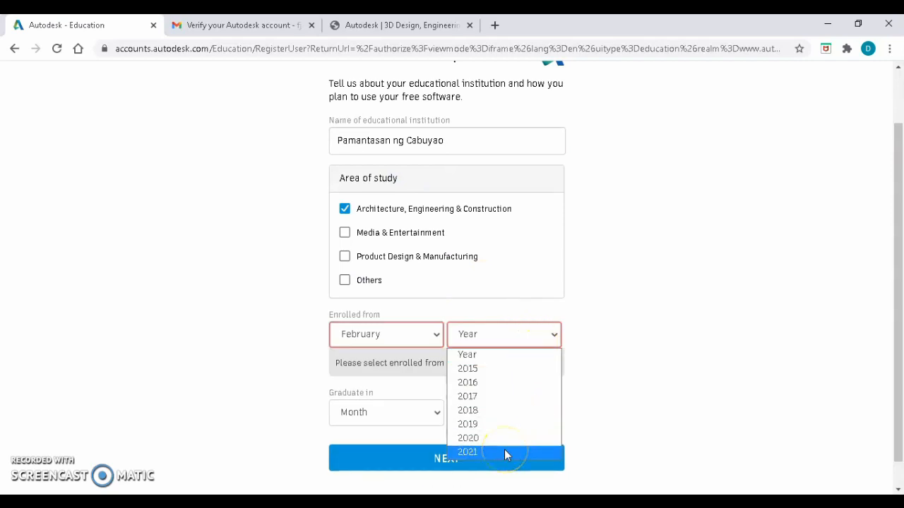
pyautogui.click(467, 452)
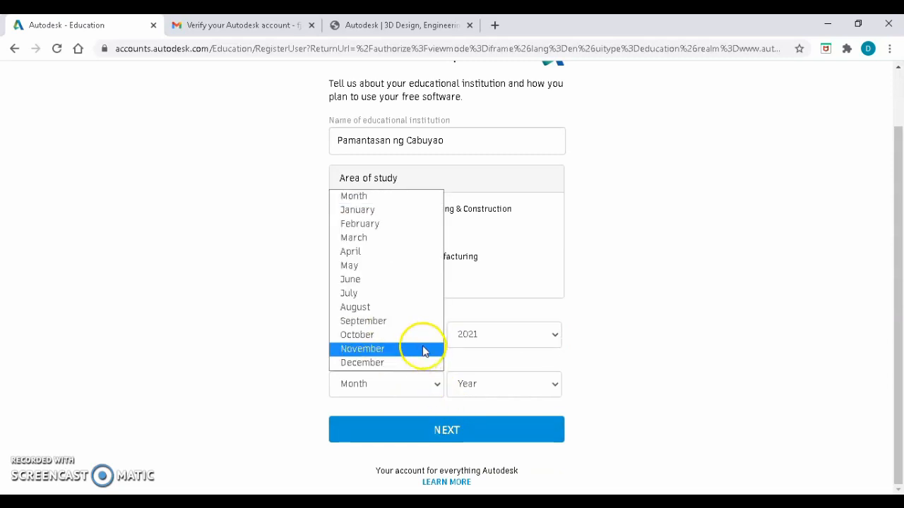
pyautogui.moveTo(417, 280)
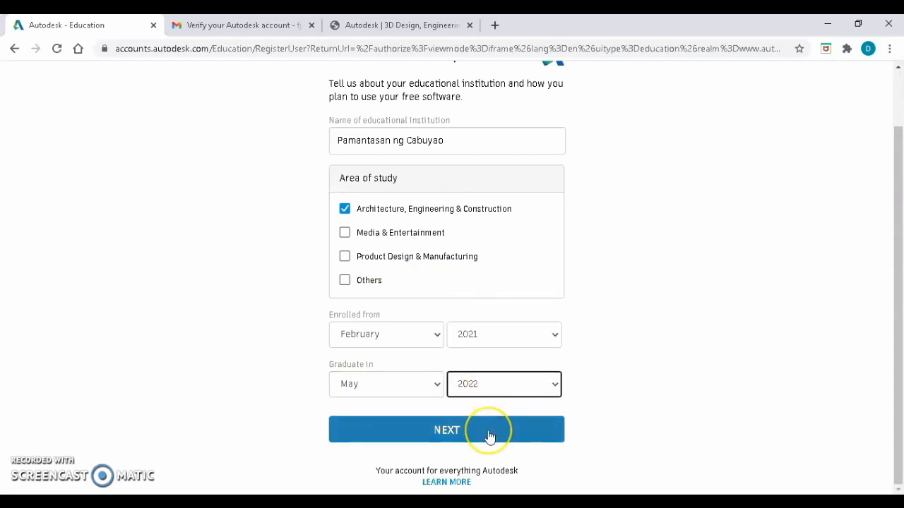
pyautogui.click(446, 429)
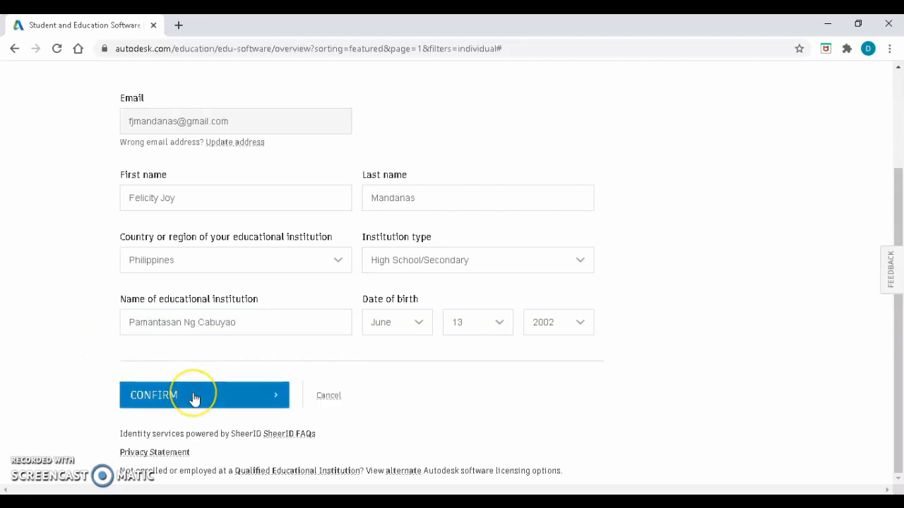
pyautogui.moveTo(492, 443)
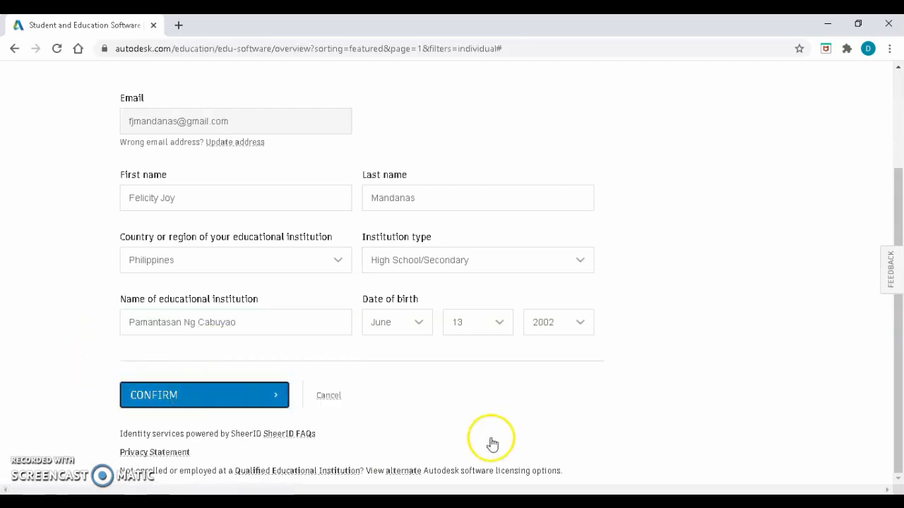
pyautogui.click(204, 396)
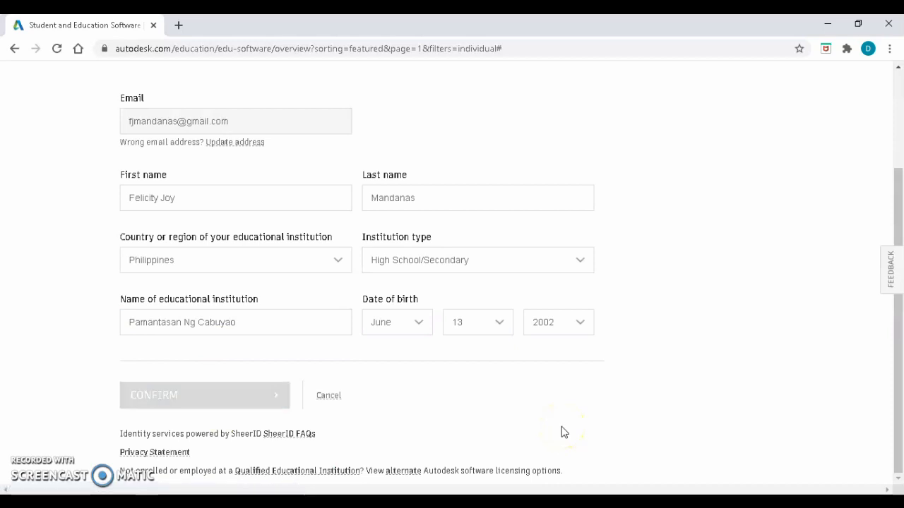
# Upload the two student ID images as proof documents and submit them for eligibility verification
pyautogui.click(203, 396)
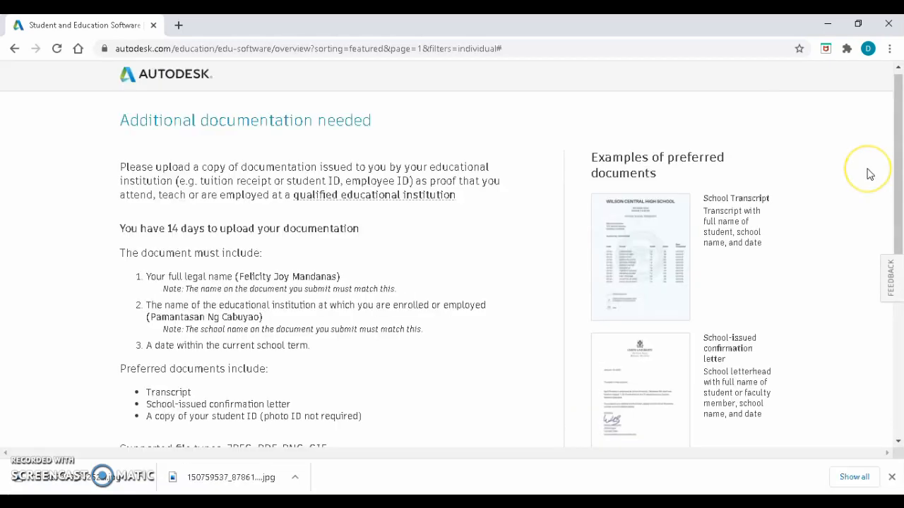
pyautogui.scroll(-3)
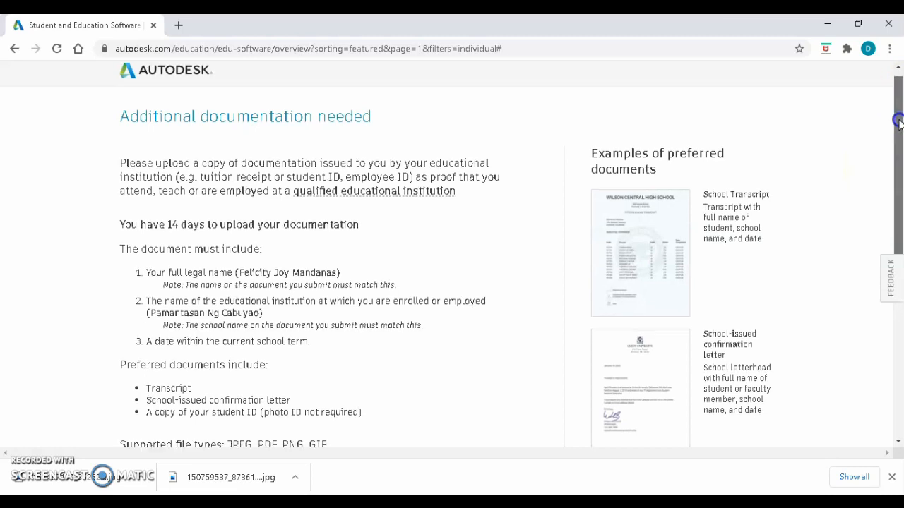
pyautogui.scroll(-3)
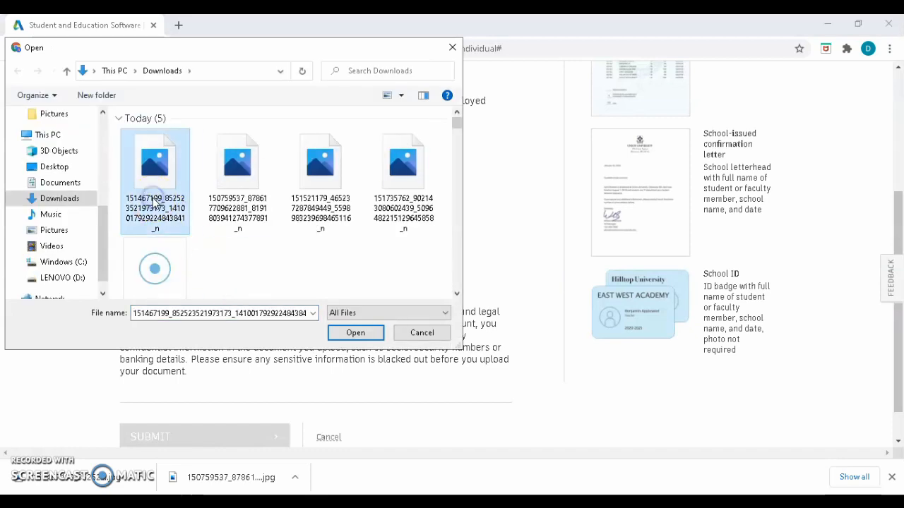
pyautogui.click(356, 333)
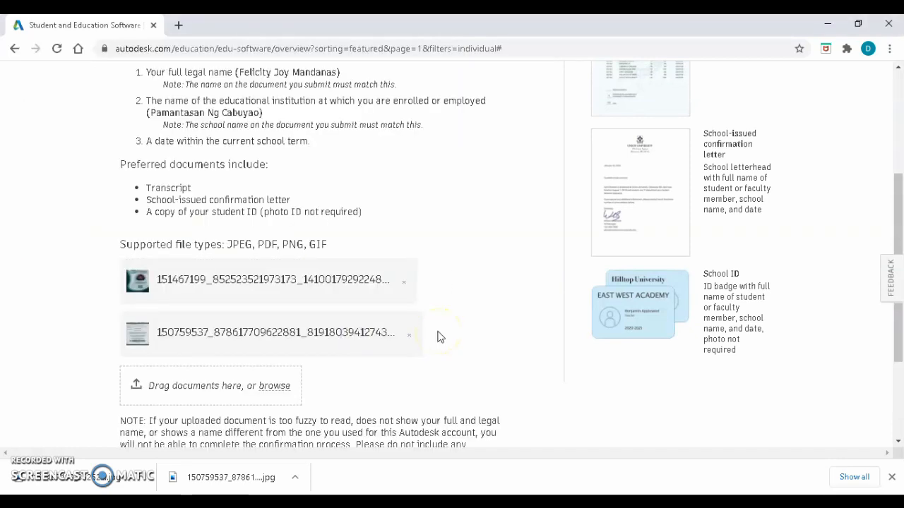
pyautogui.scroll(-3)
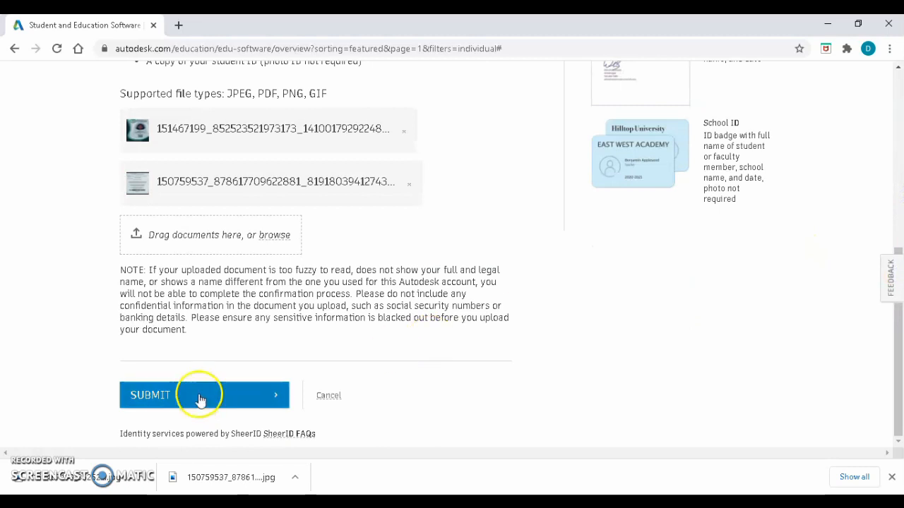
pyautogui.click(200, 396)
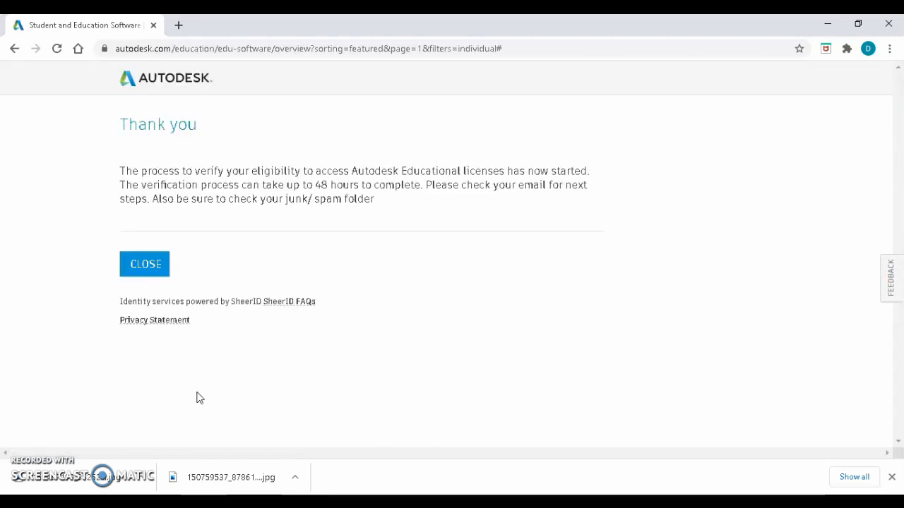
pyautogui.moveTo(144, 264)
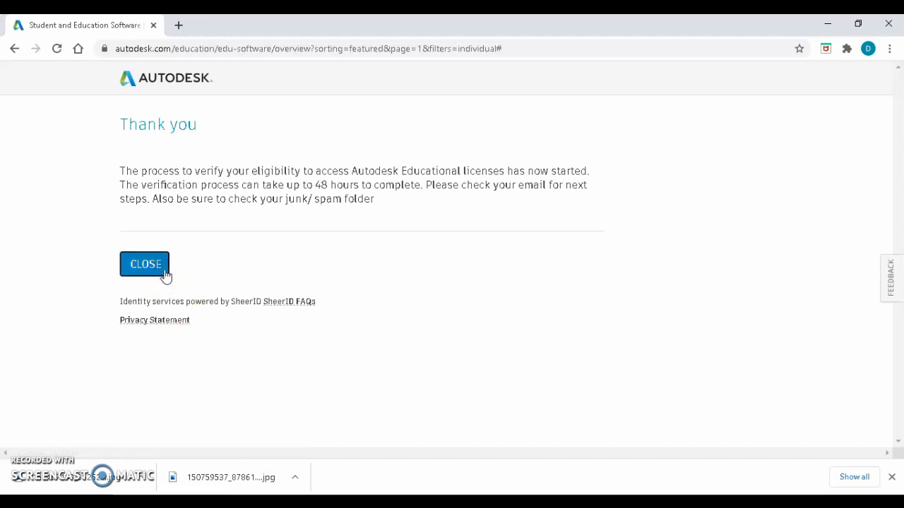
# Read the educational-access Congrats email in Gmail and follow its Get Products link
pyautogui.click(144, 264)
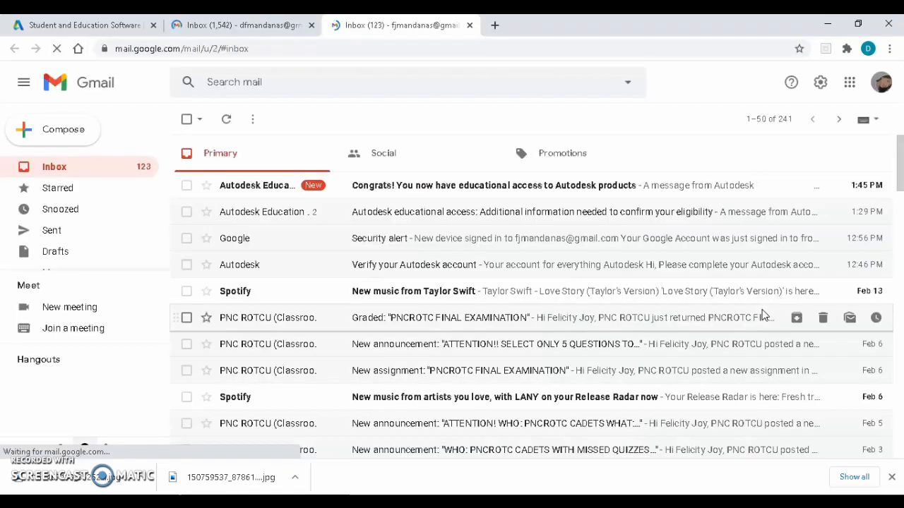
pyautogui.click(226, 119)
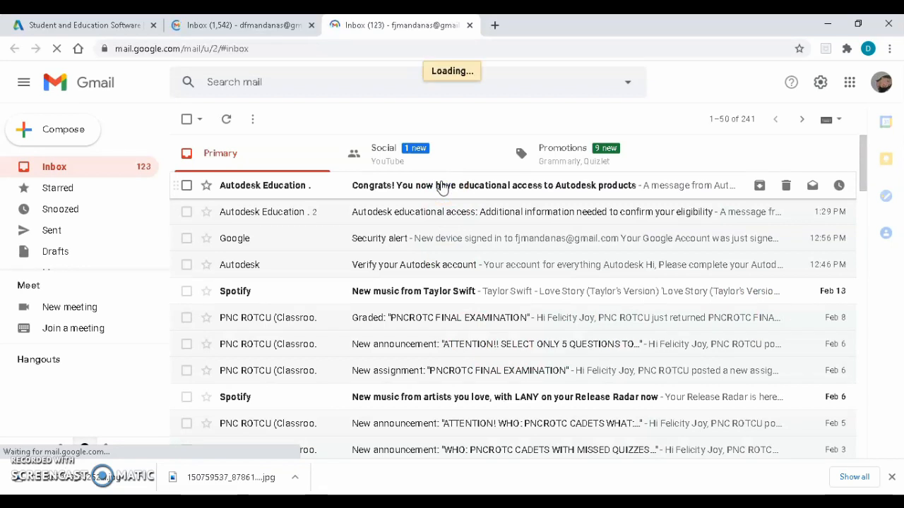
pyautogui.click(494, 185)
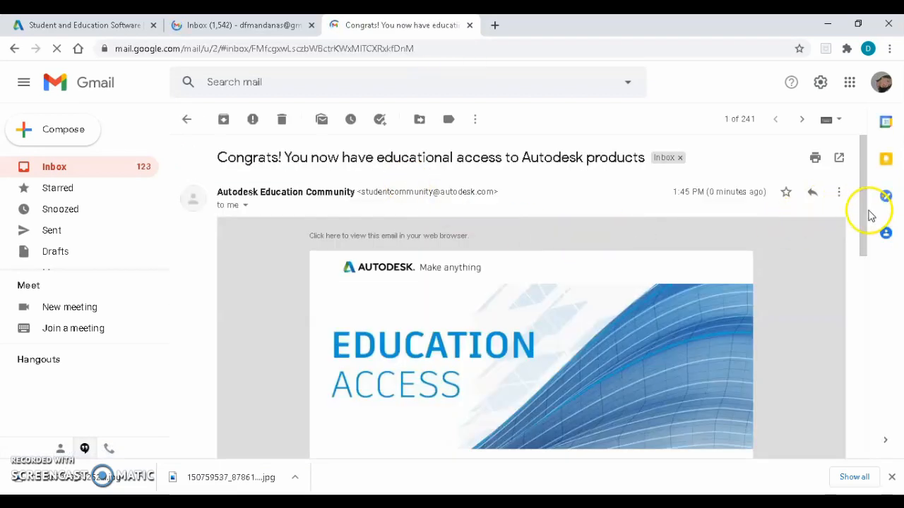
pyautogui.scroll(-3)
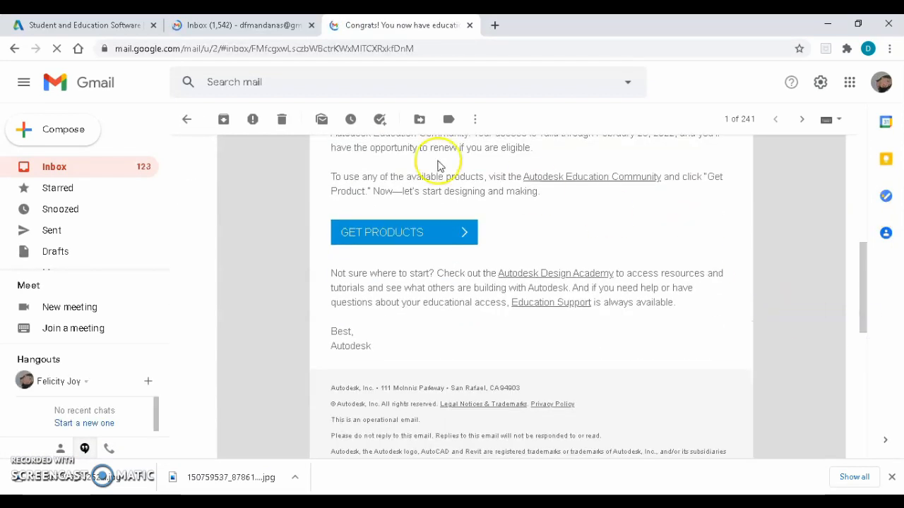
pyautogui.click(404, 231)
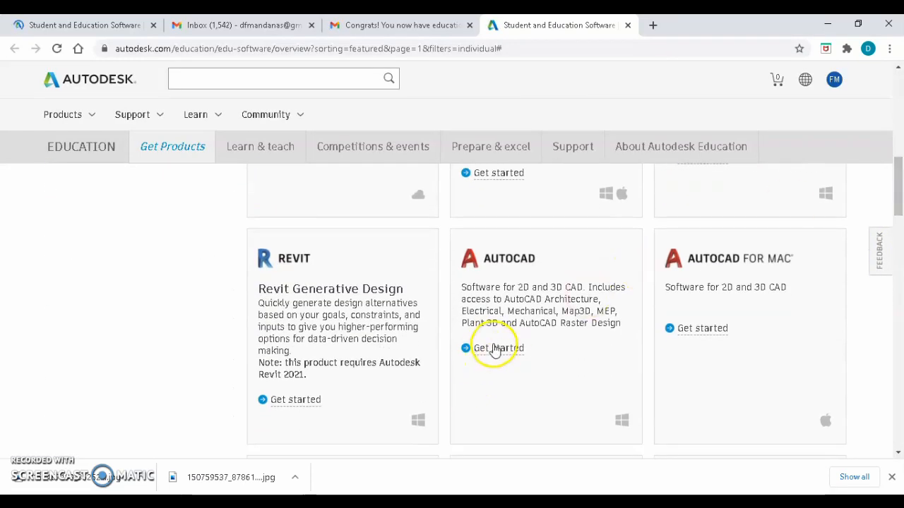
pyautogui.click(497, 348)
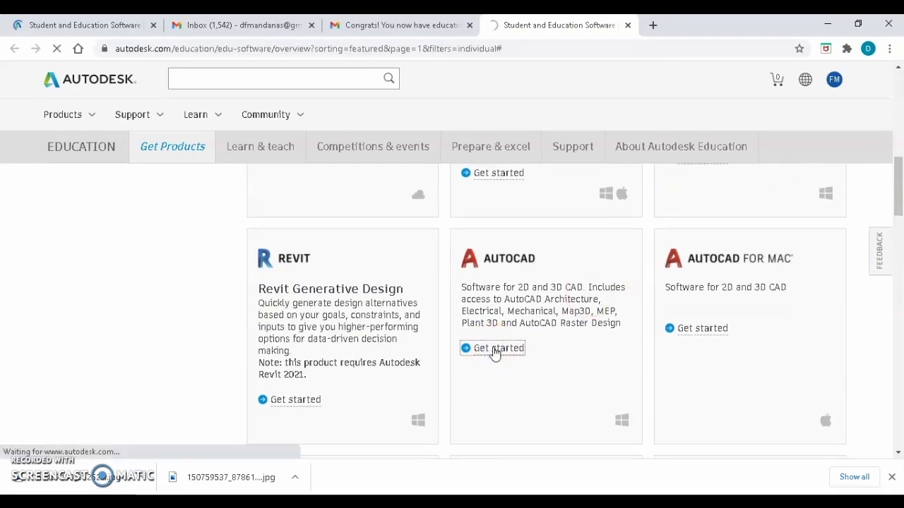
pyautogui.click(497, 348)
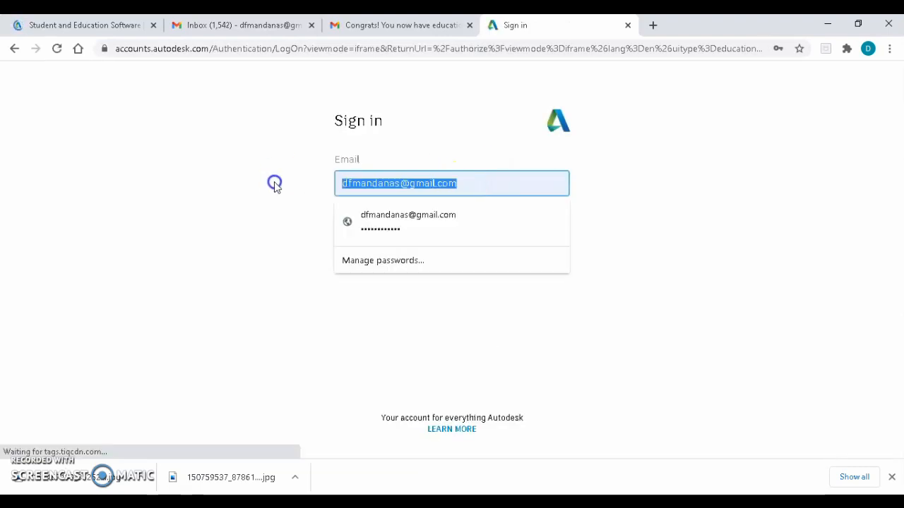
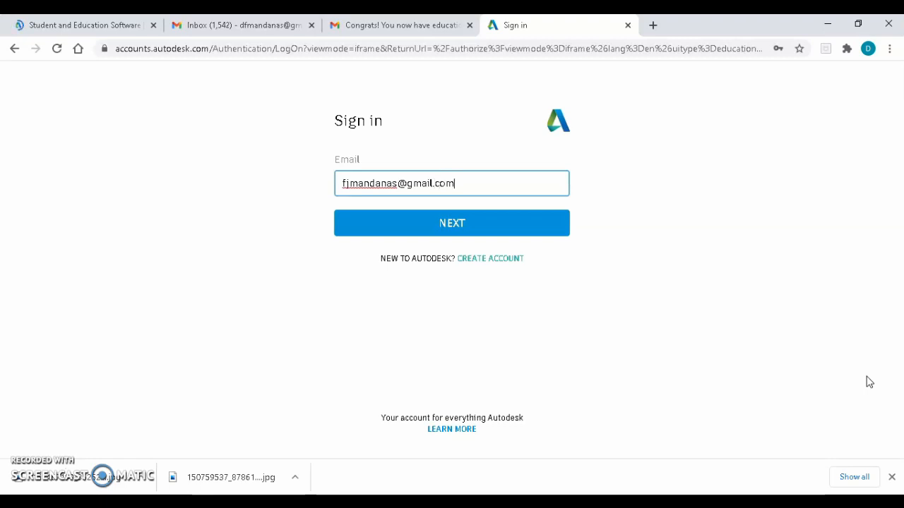
pyautogui.click(452, 223)
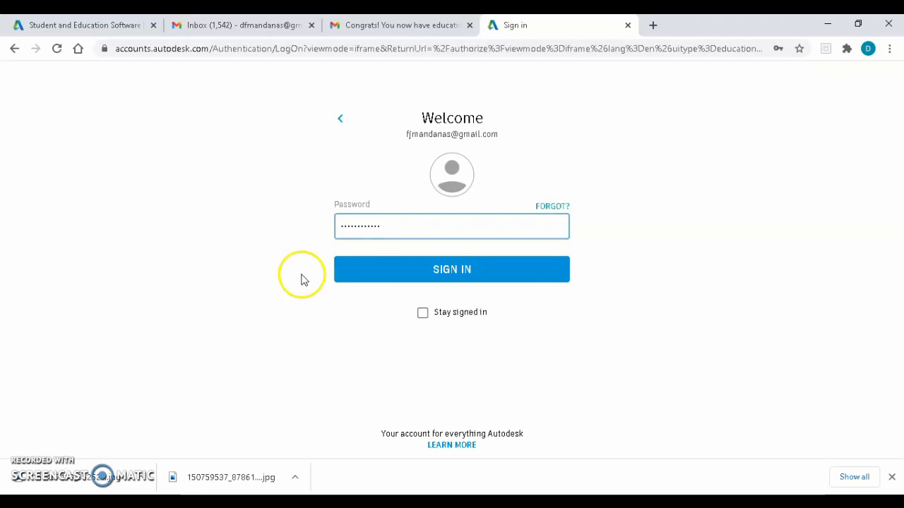
# Sign in to the Autodesk account and postpone two-step verification with Remind Me Later
pyautogui.click(452, 268)
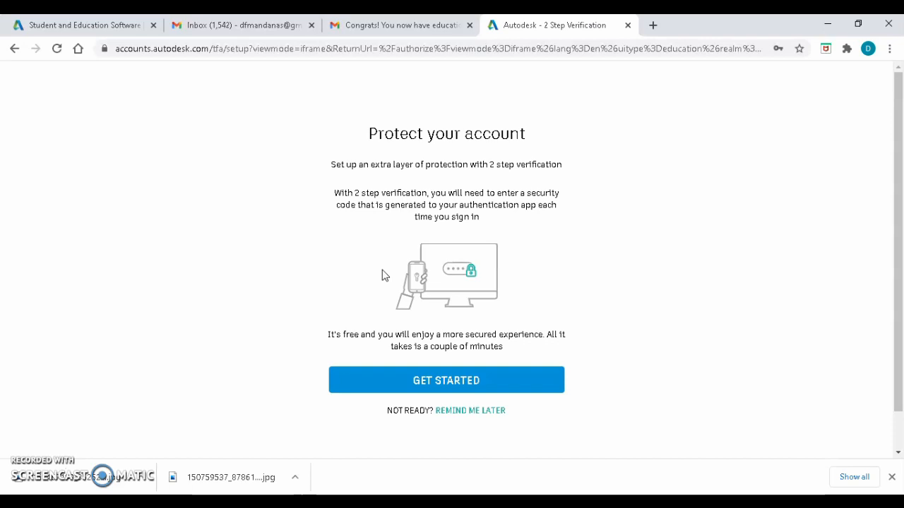
pyautogui.click(470, 410)
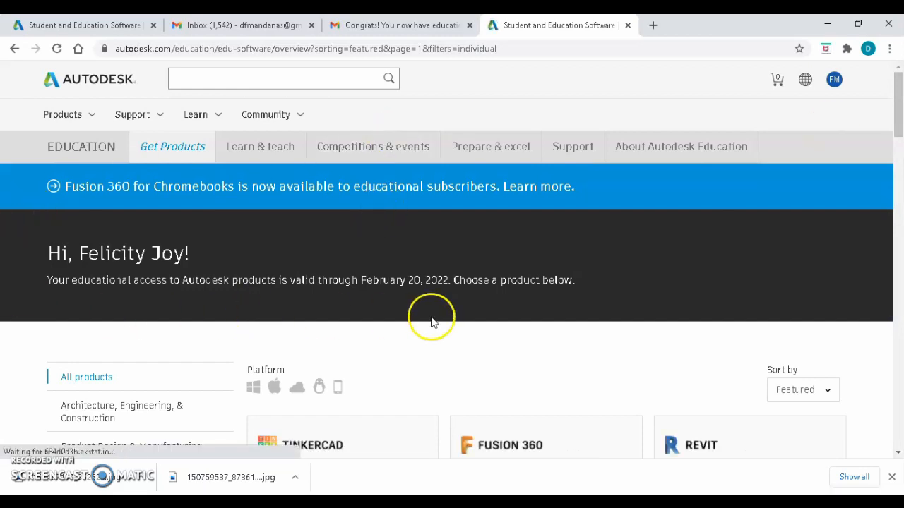
# Locate AutoCAD on the education products page and get its product options
pyautogui.scroll(-3)
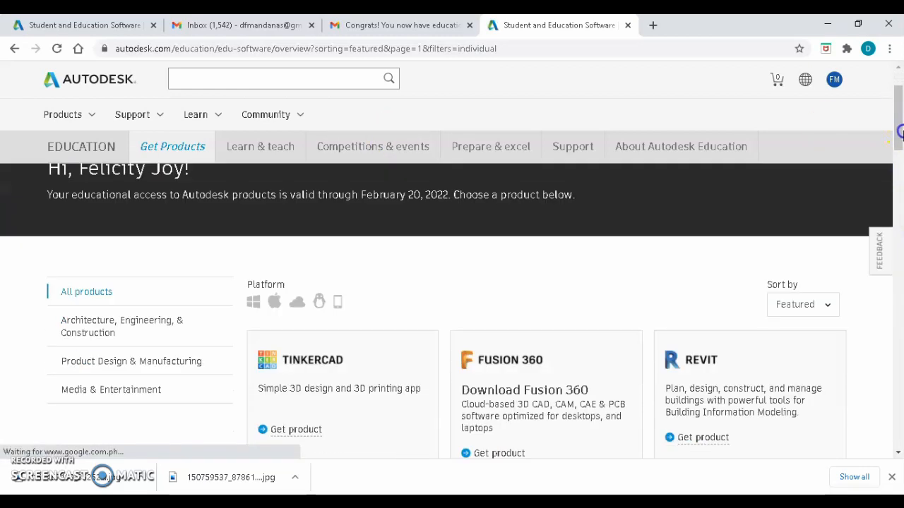
pyautogui.scroll(-3)
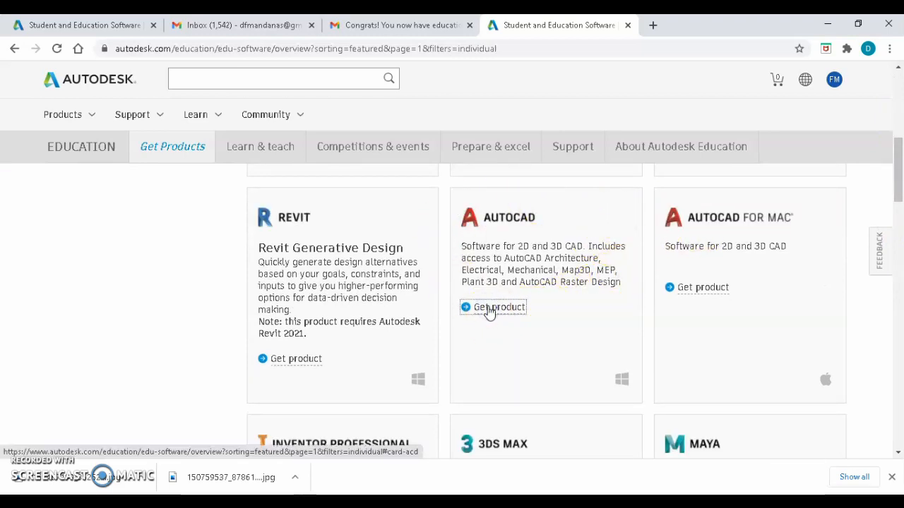
pyautogui.click(500, 306)
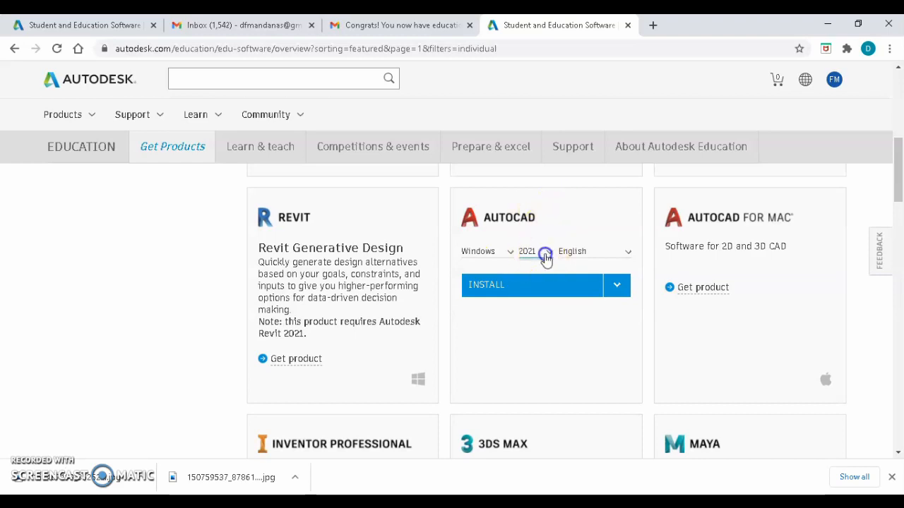
# Keep version 2021 for Windows and choose Download instead of direct Install
pyautogui.click(536, 252)
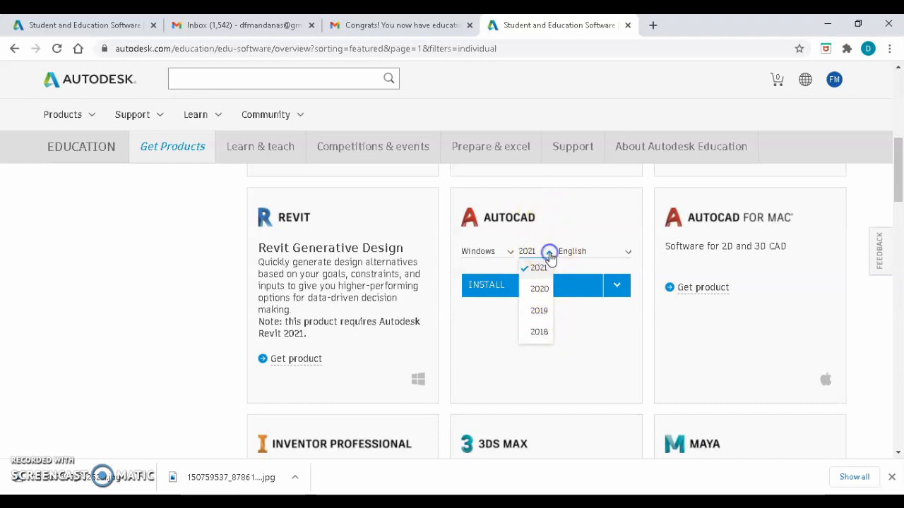
pyautogui.click(549, 251)
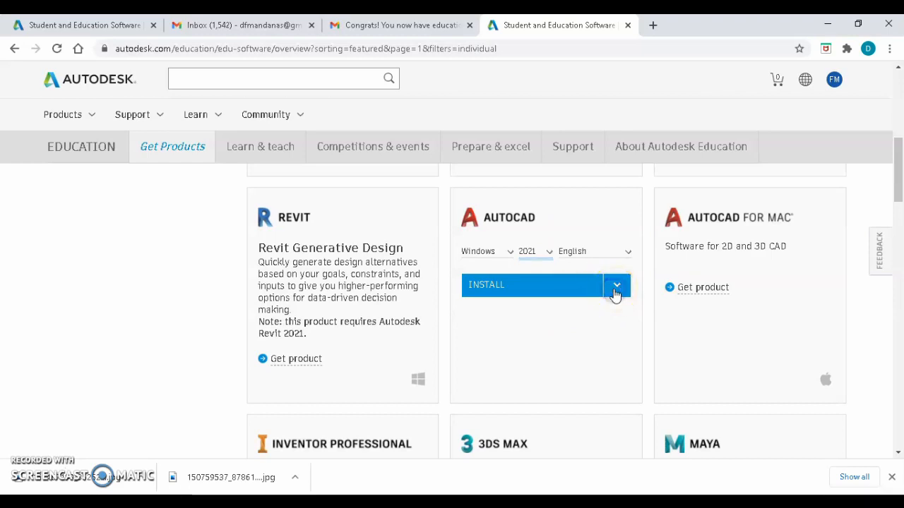
pyautogui.click(615, 285)
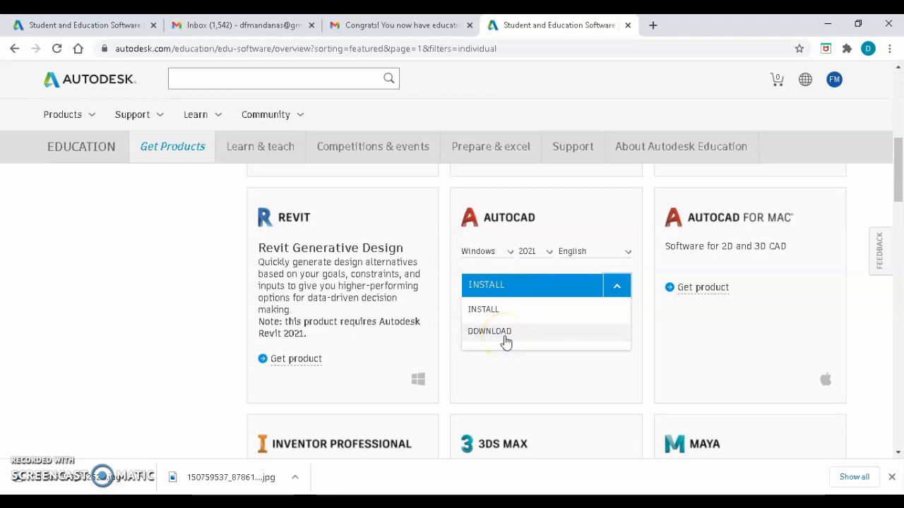
pyautogui.click(489, 330)
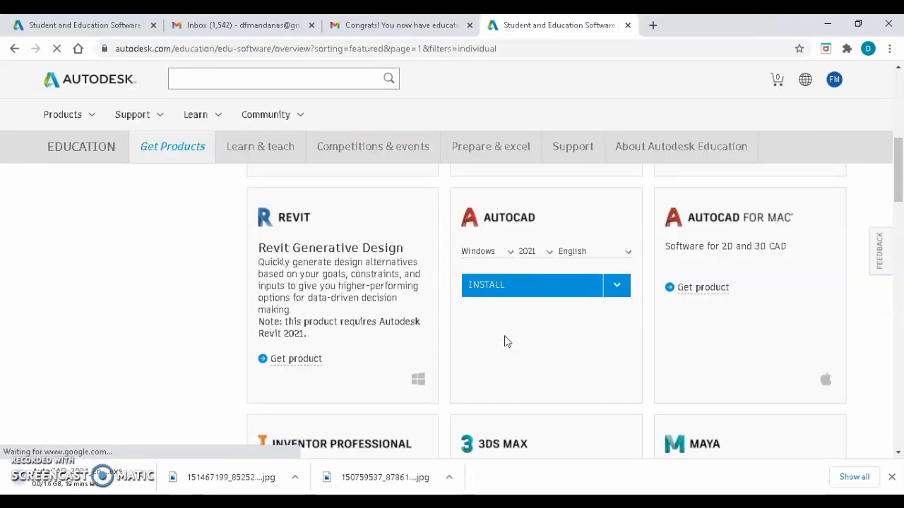
pyautogui.moveTo(472, 397)
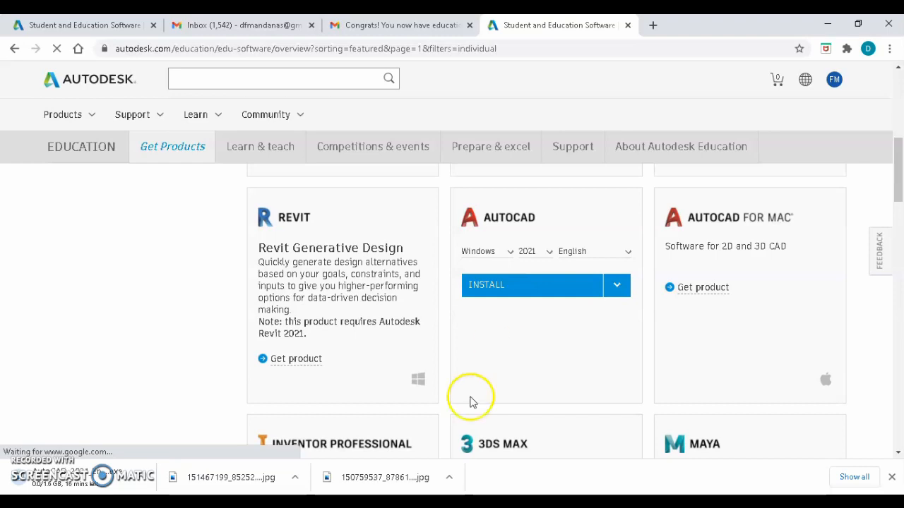
pyautogui.moveTo(551, 488)
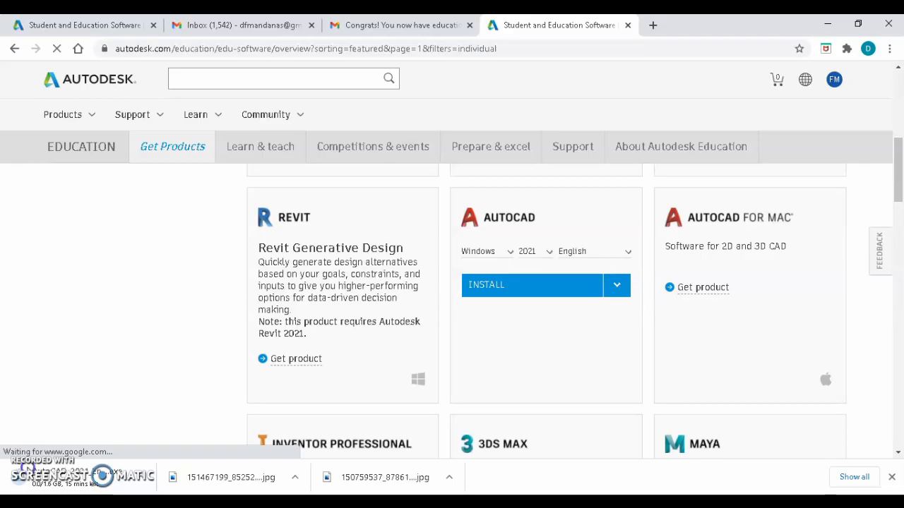
# Run the downloaded AutoCAD_2021 installer from the downloads bar so Autodesk Self-Extract starts
pyautogui.click(531, 285)
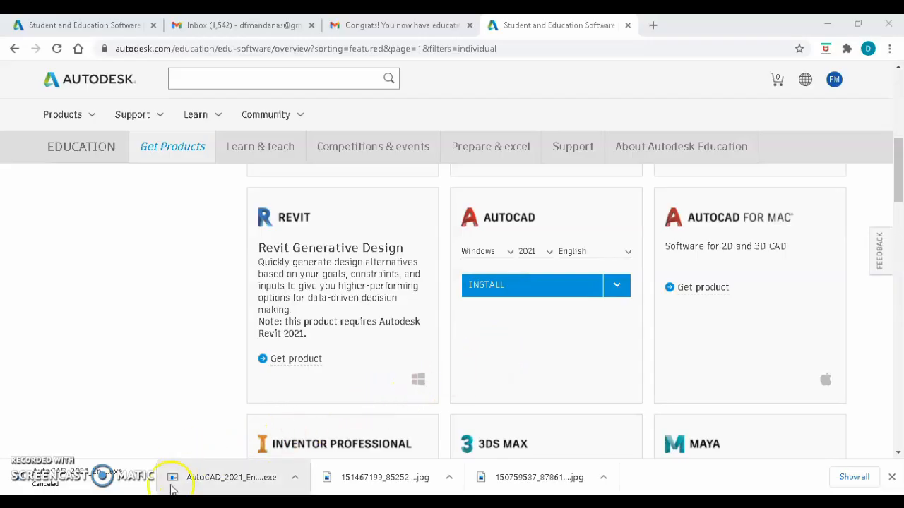
pyautogui.click(296, 478)
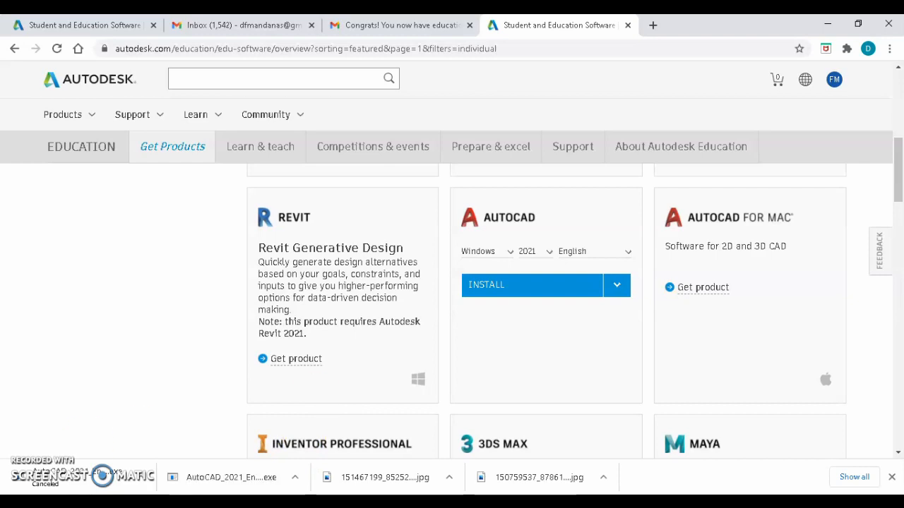
pyautogui.click(231, 478)
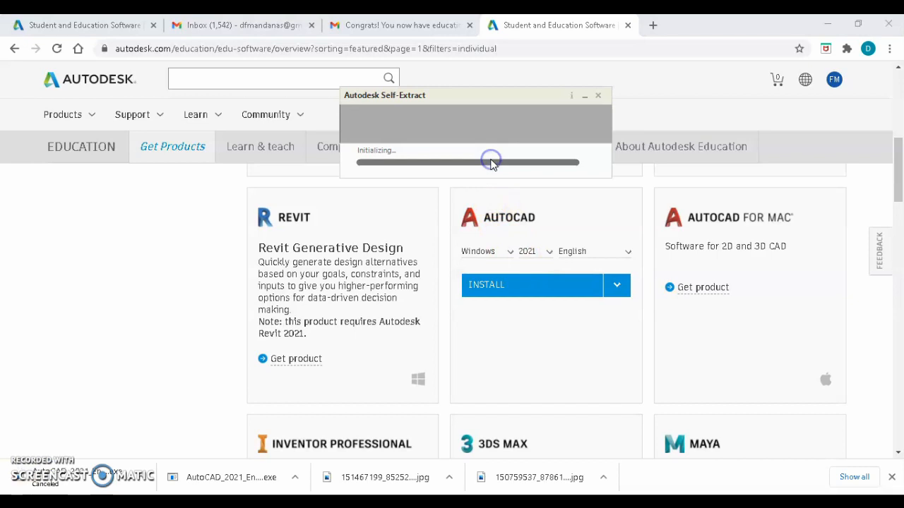
pyautogui.moveTo(565, 242)
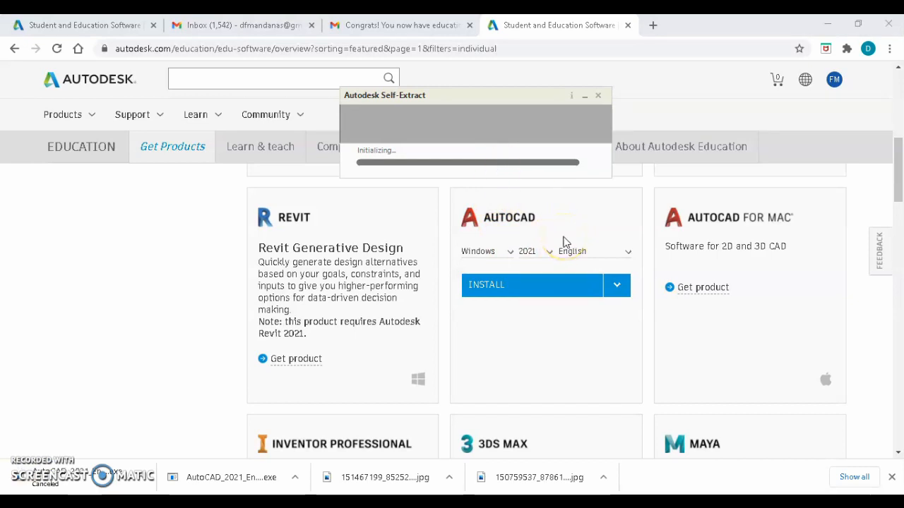
pyautogui.moveTo(37, 466)
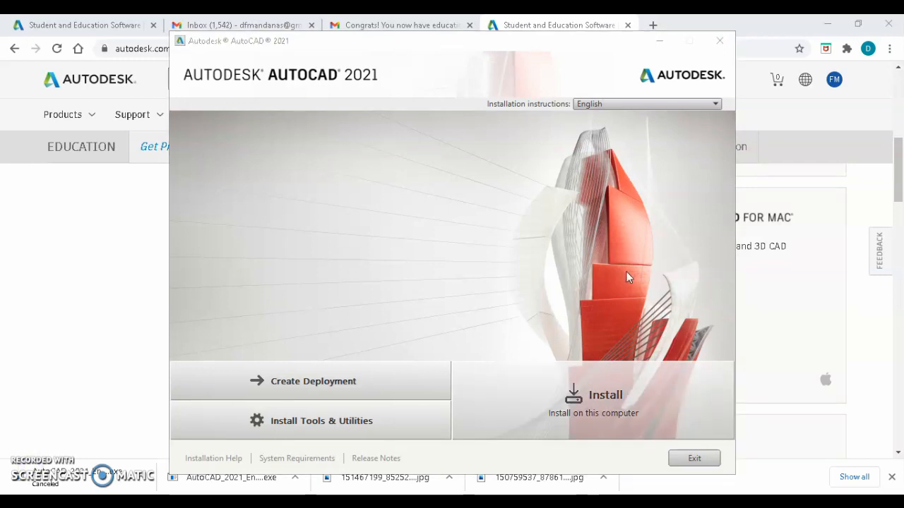
# Start the AutoCAD 2021 installation, accepting the license and the default install path
pyautogui.click(594, 398)
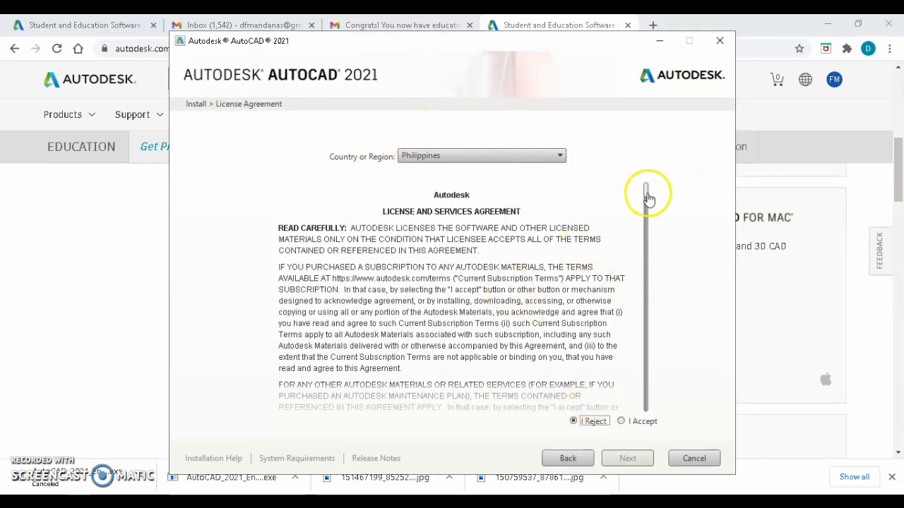
pyautogui.click(622, 421)
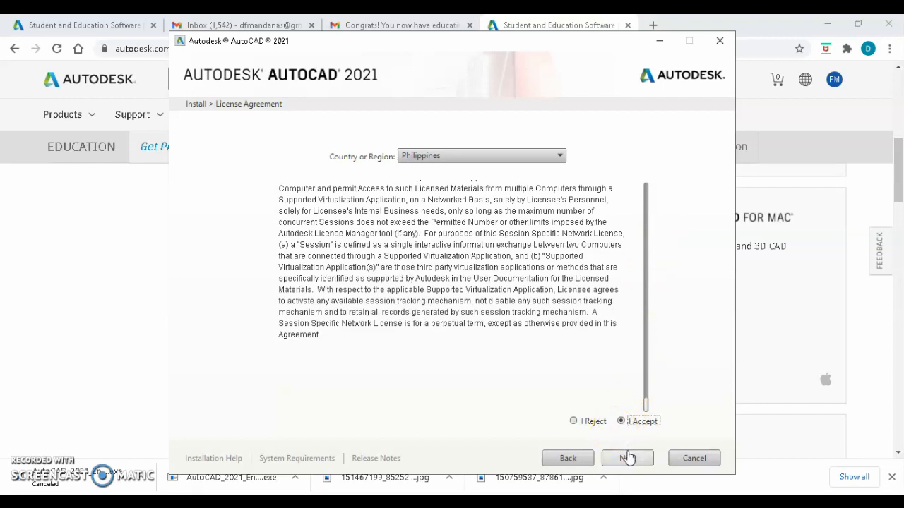
pyautogui.click(627, 458)
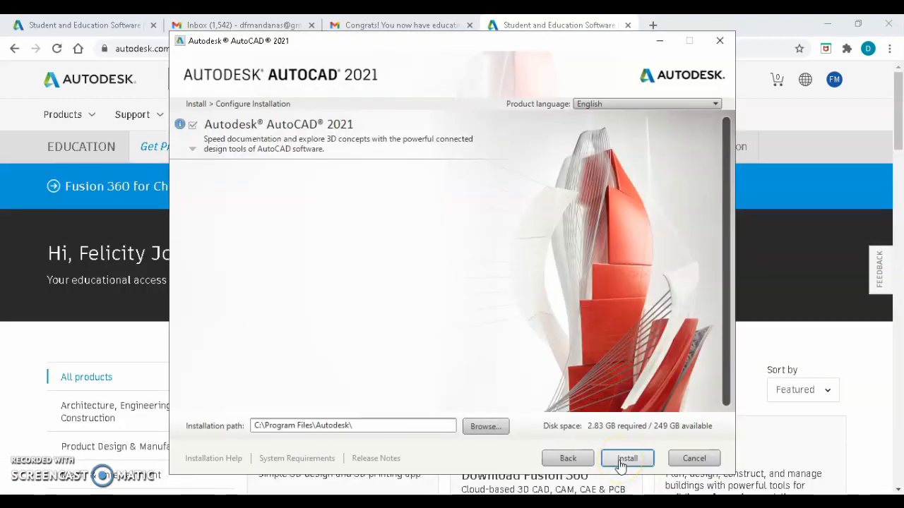
pyautogui.click(627, 458)
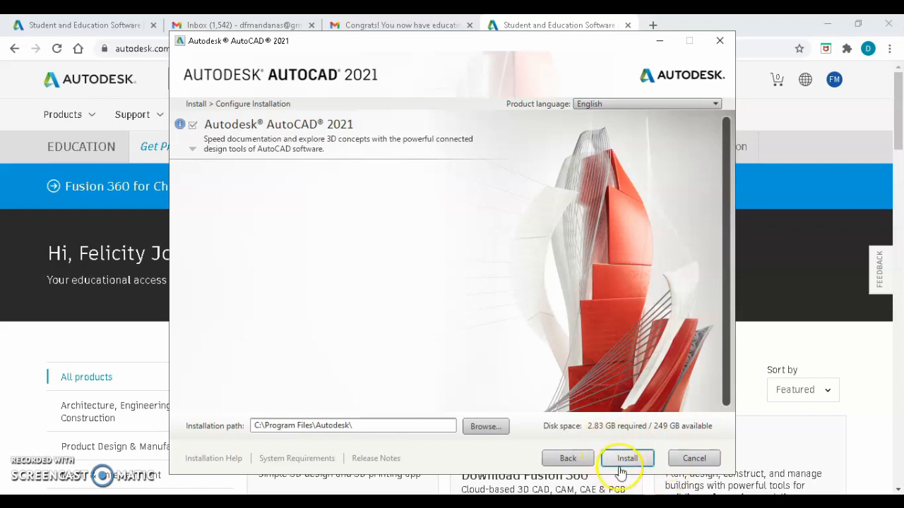
pyautogui.click(626, 457)
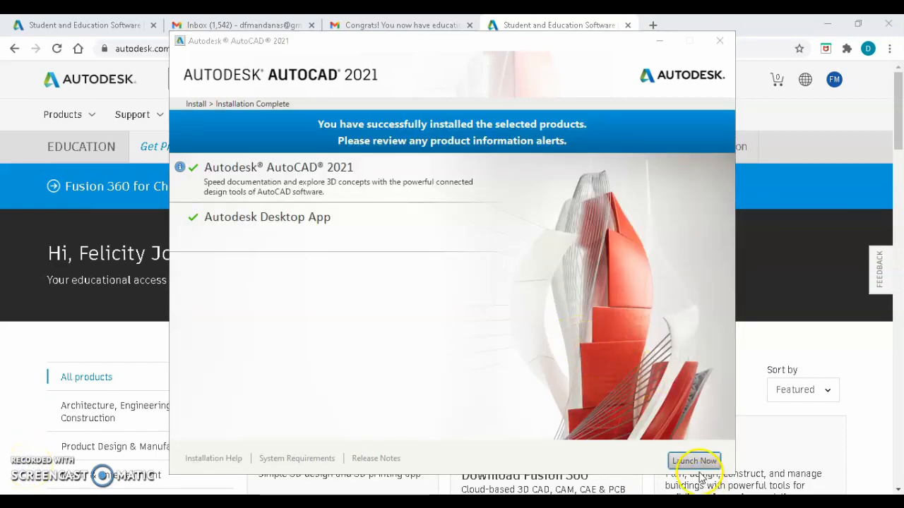
# Launch the newly installed AutoCAD 2021 with Launch Now
pyautogui.click(695, 460)
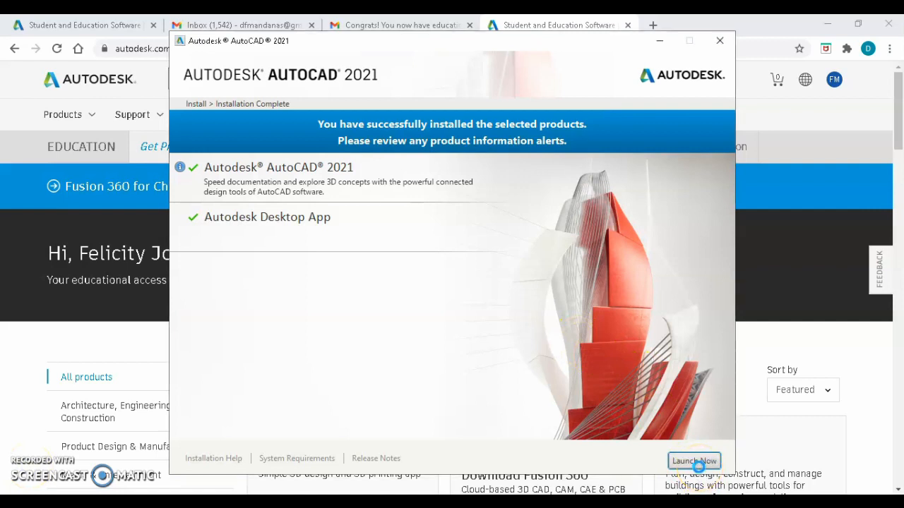
pyautogui.click(694, 460)
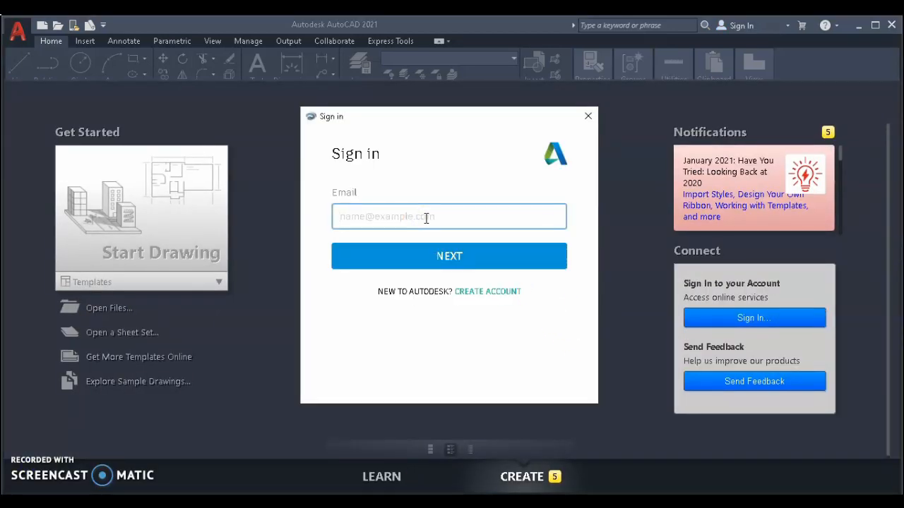
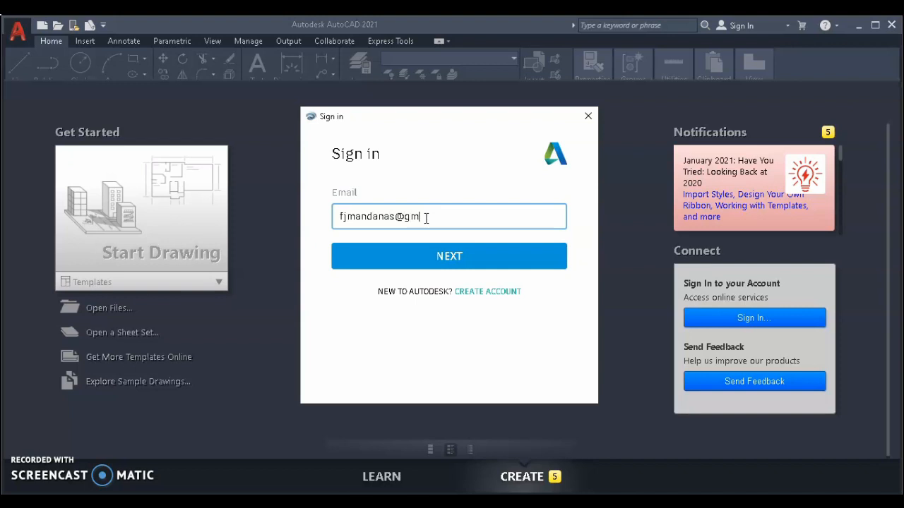
# Sign in to AutoCAD 2021 with the student email and password
pyautogui.click(450, 255)
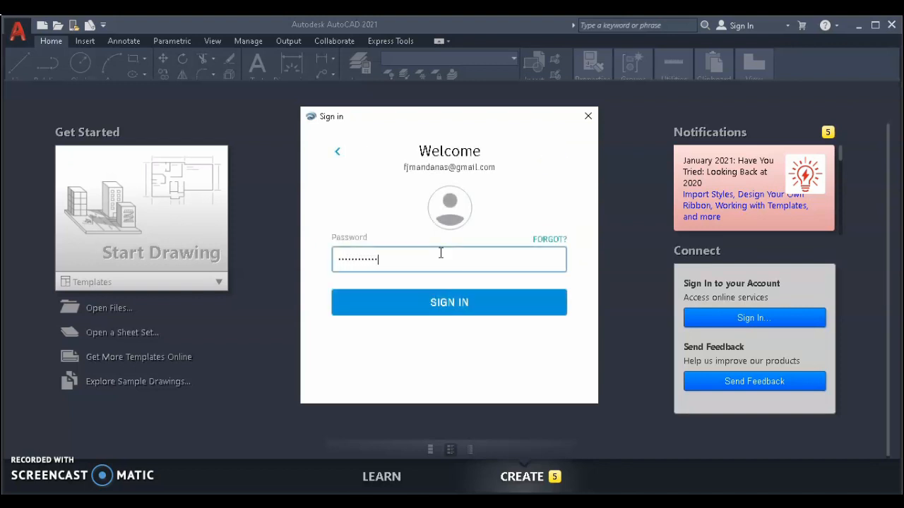
pyautogui.click(450, 302)
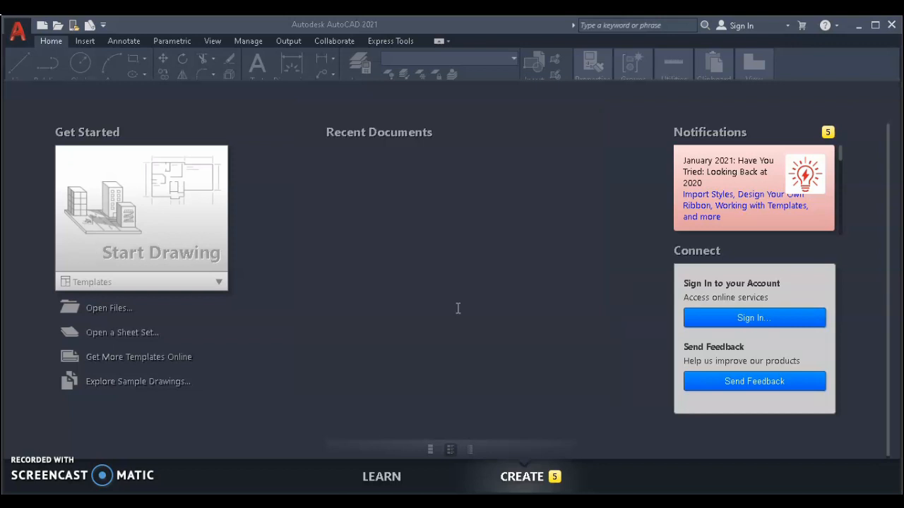